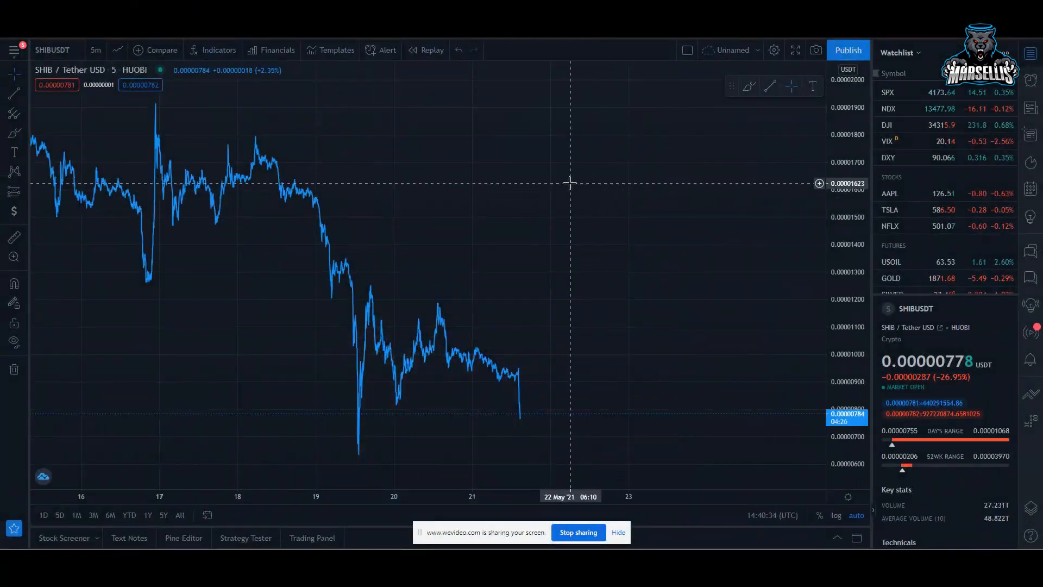
mouse_move(332, 156)
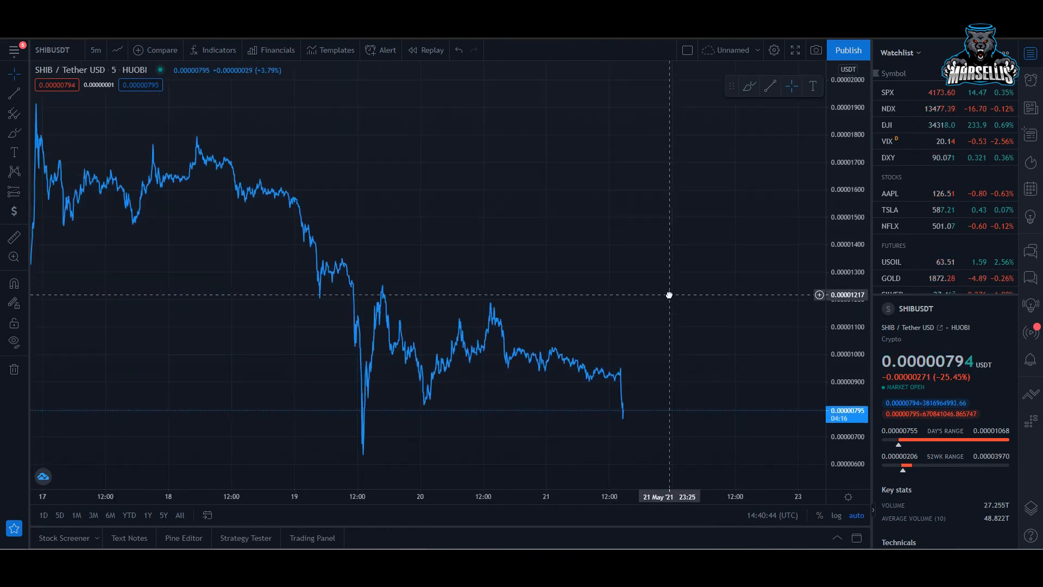
Step: Zoom into the last few days of SHIBUSDT and switch from 5m to 1m
drag(670, 294, 612, 232)
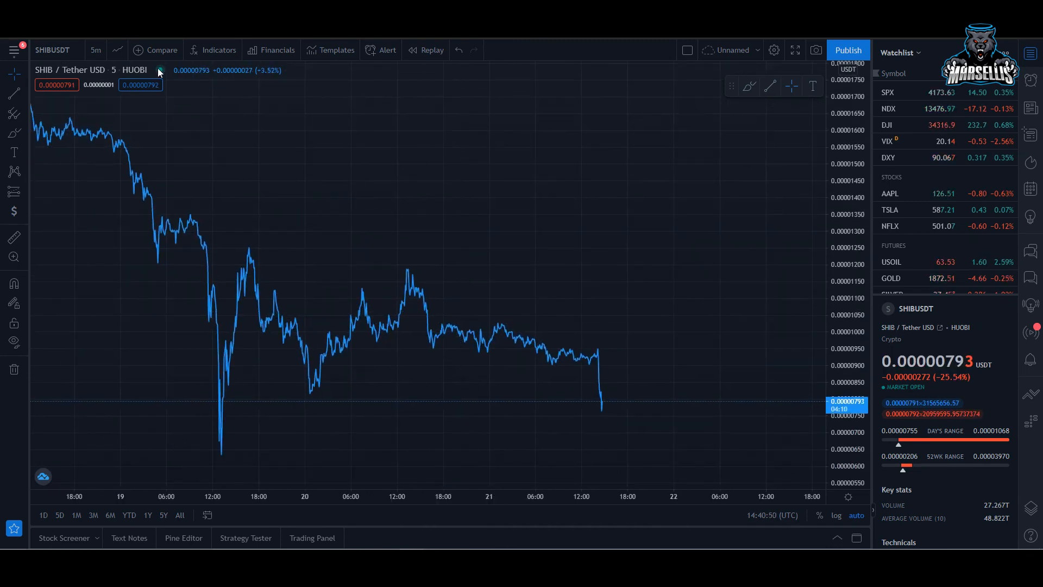
click(95, 50)
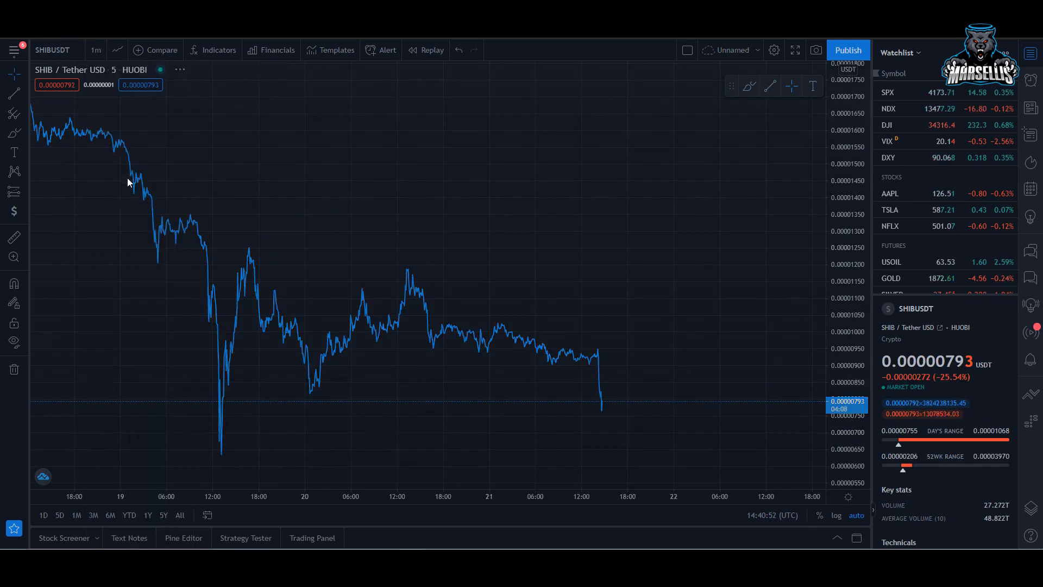
click(95, 50)
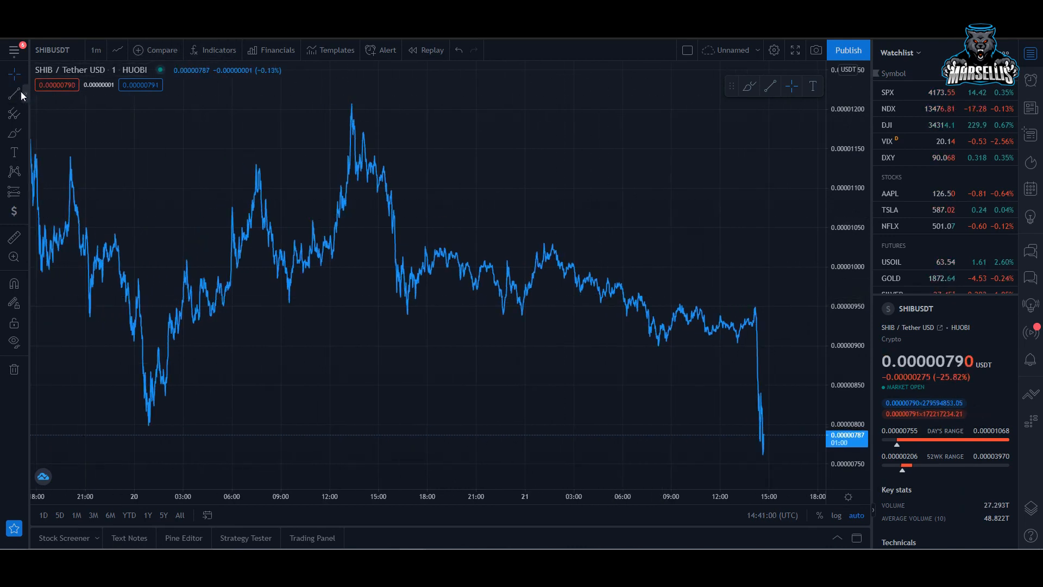
mouse_move(13, 94)
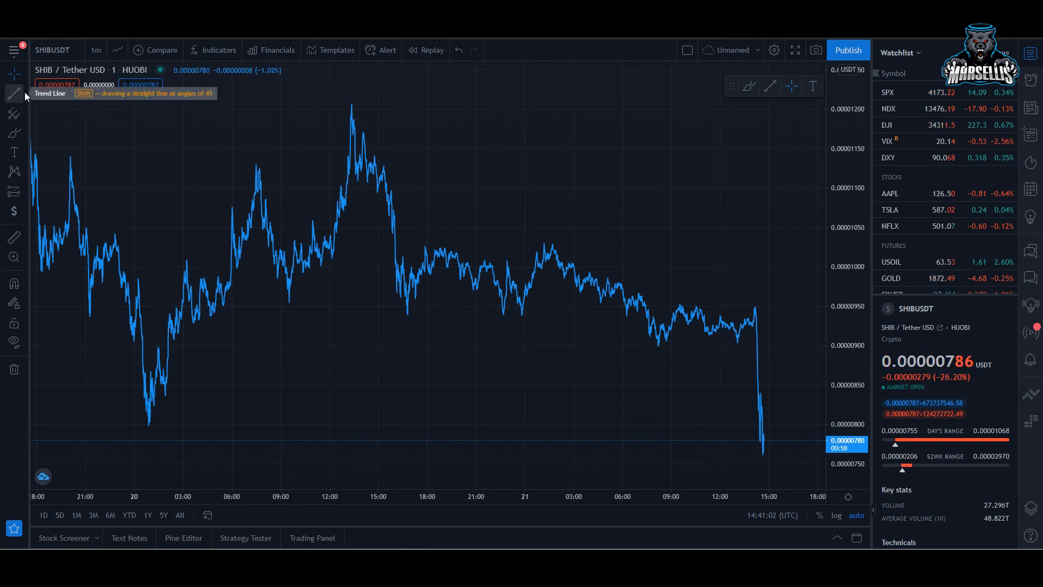
Step: Search the symbol DOGECOIN and pick the DOGEUSD result
click(96, 50)
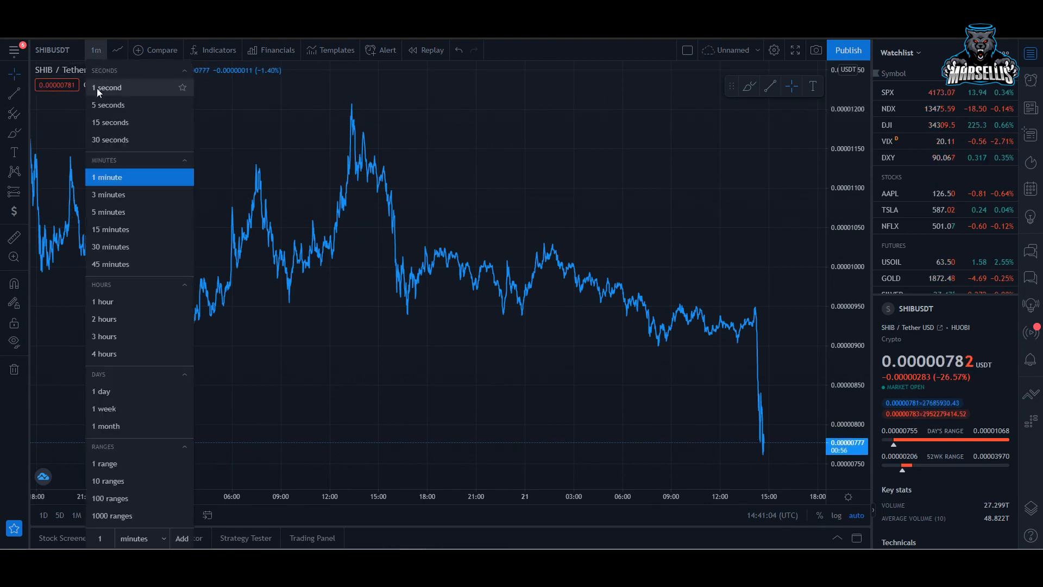
click(108, 212)
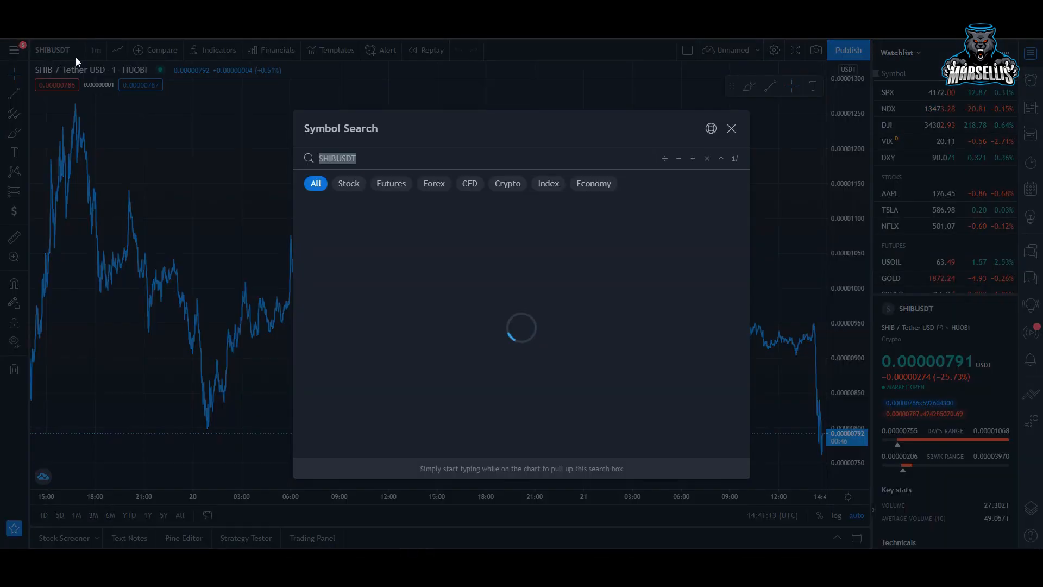
text(DEOGE)
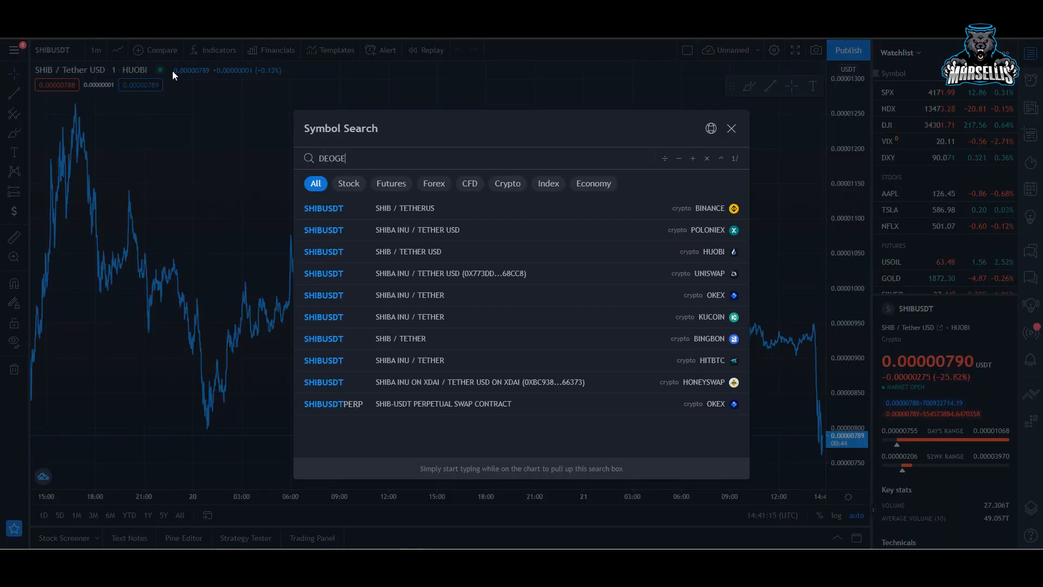
text(COIN)
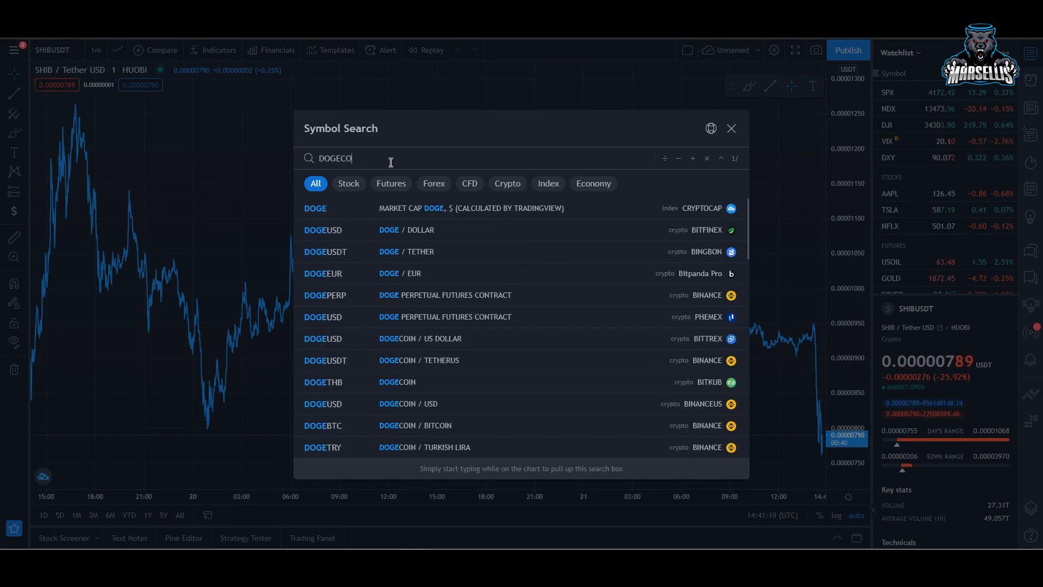
click(322, 229)
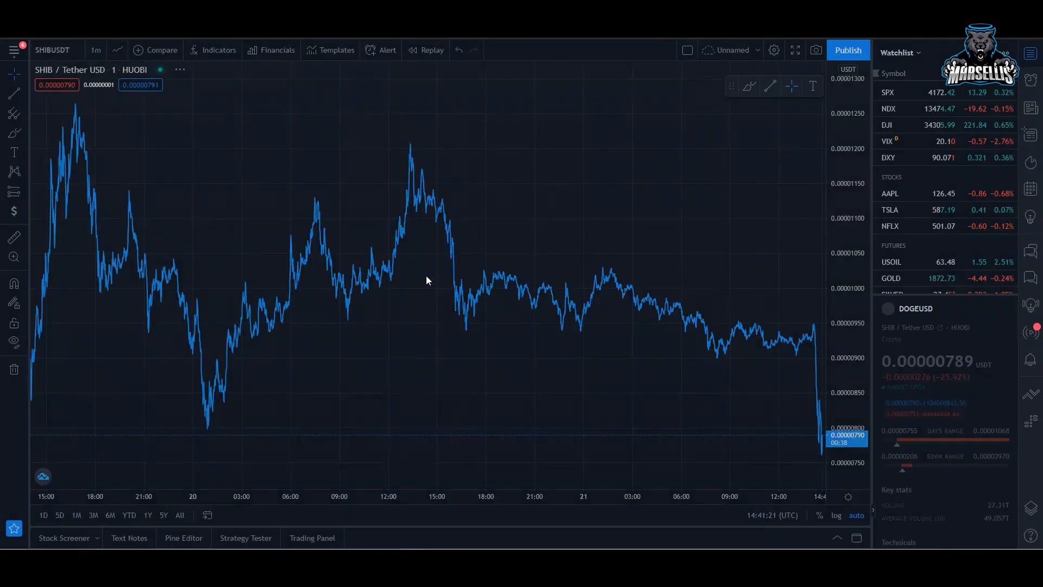
Step: View the annotated DOGEUSD chart, then return to the SHIBUSDT 5m chart
click(917, 308)
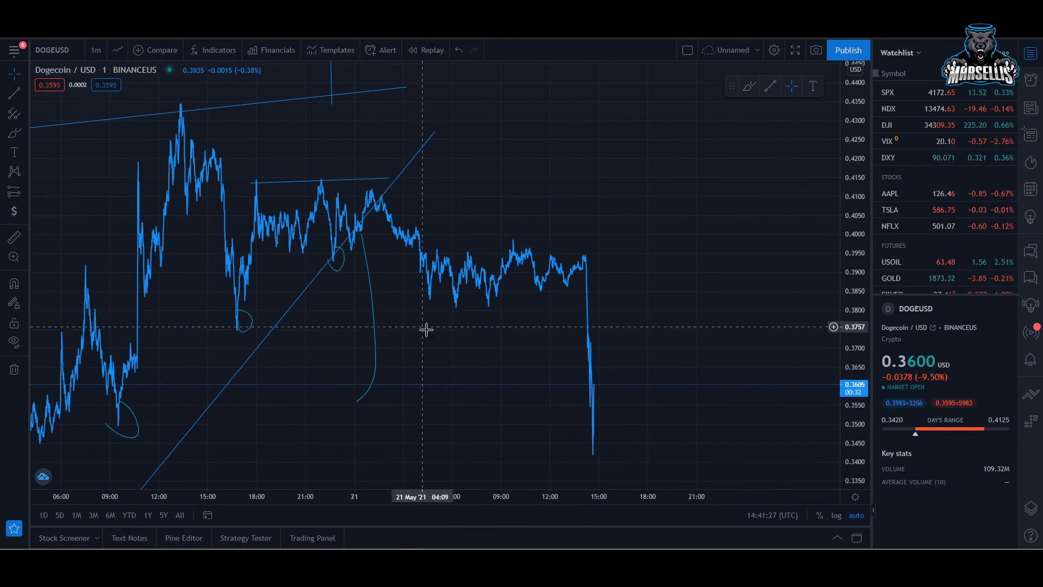
mouse_move(366, 217)
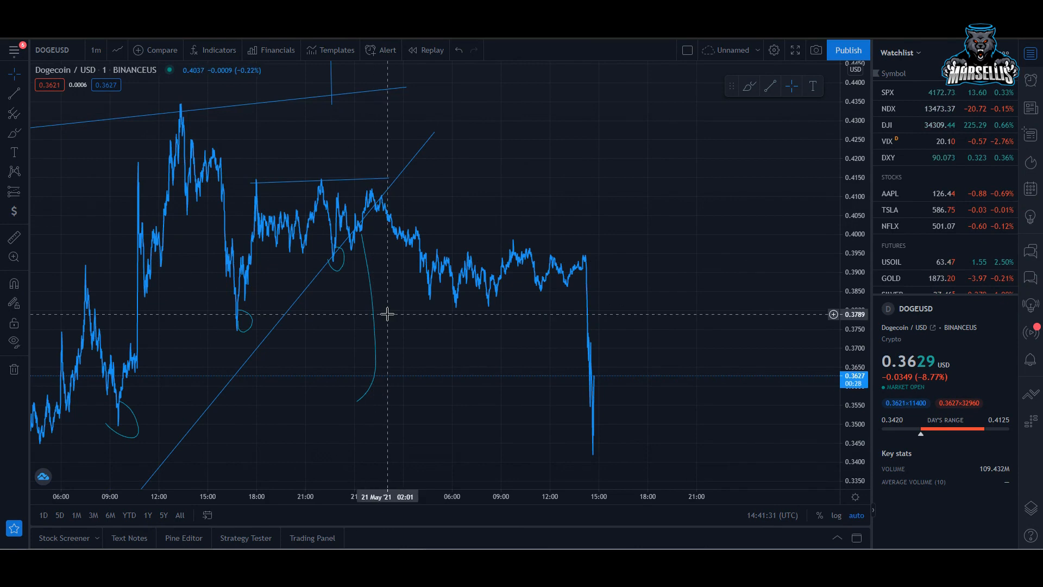
right_click(388, 314)
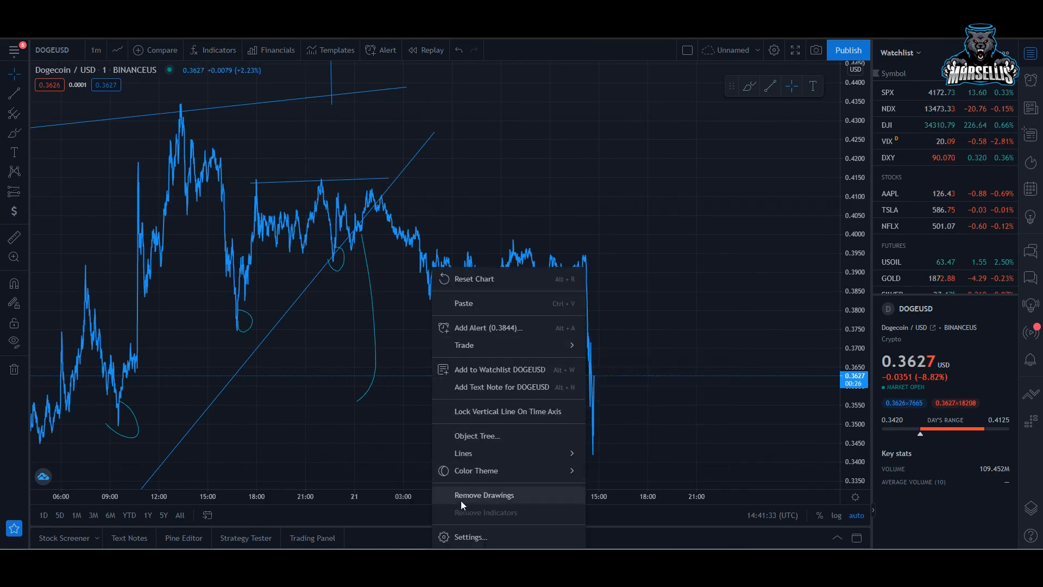
click(484, 495)
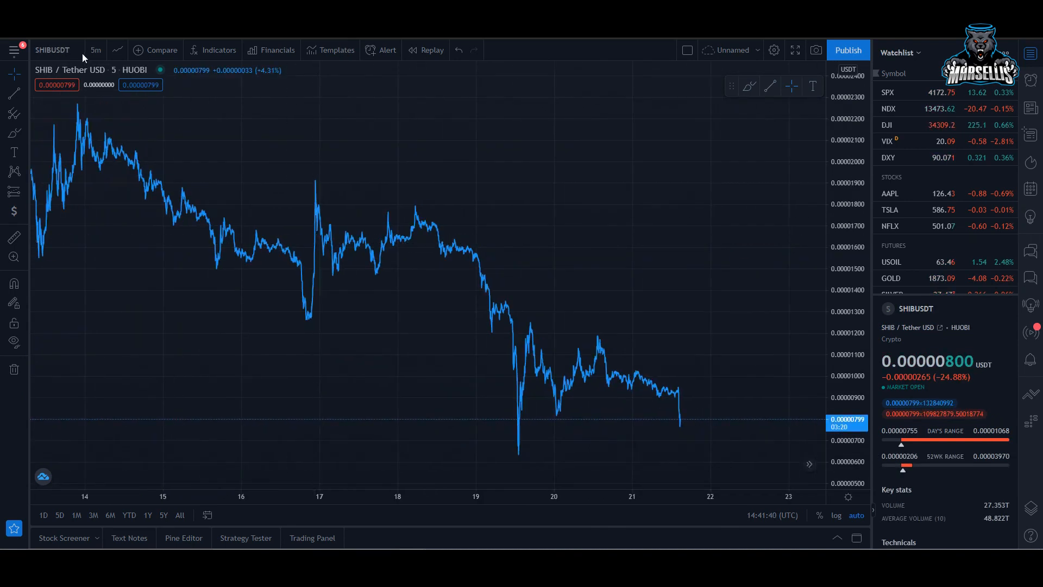
Step: Switch to the Shib Twitter profile on its Likes tab
click(95, 50)
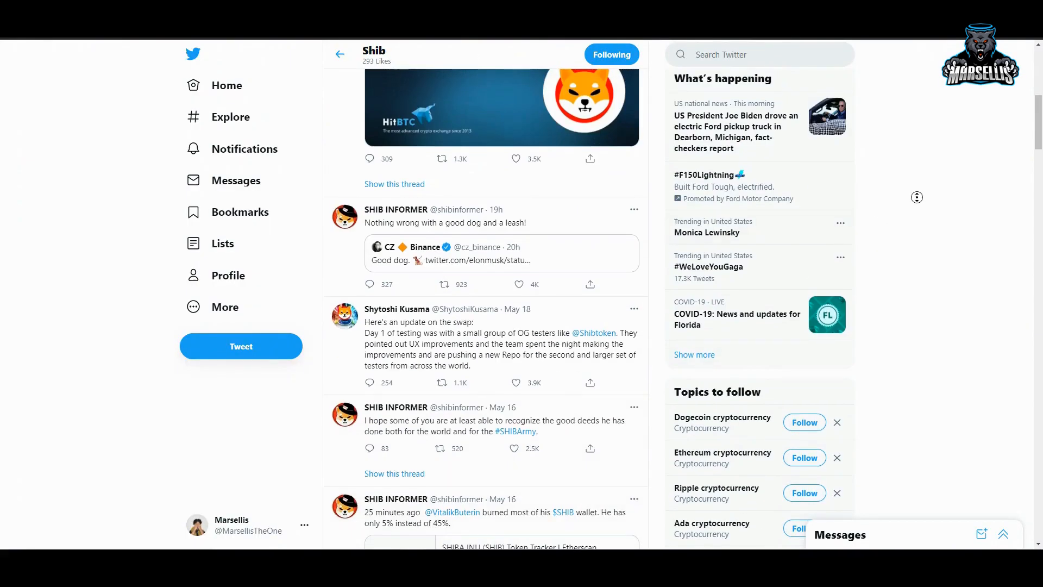
click(758, 54)
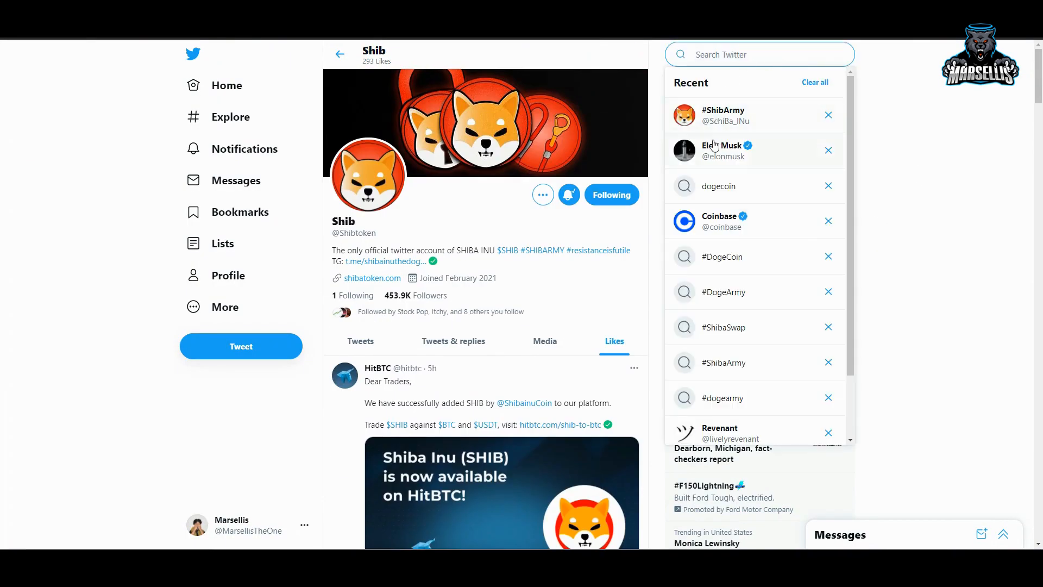
click(721, 151)
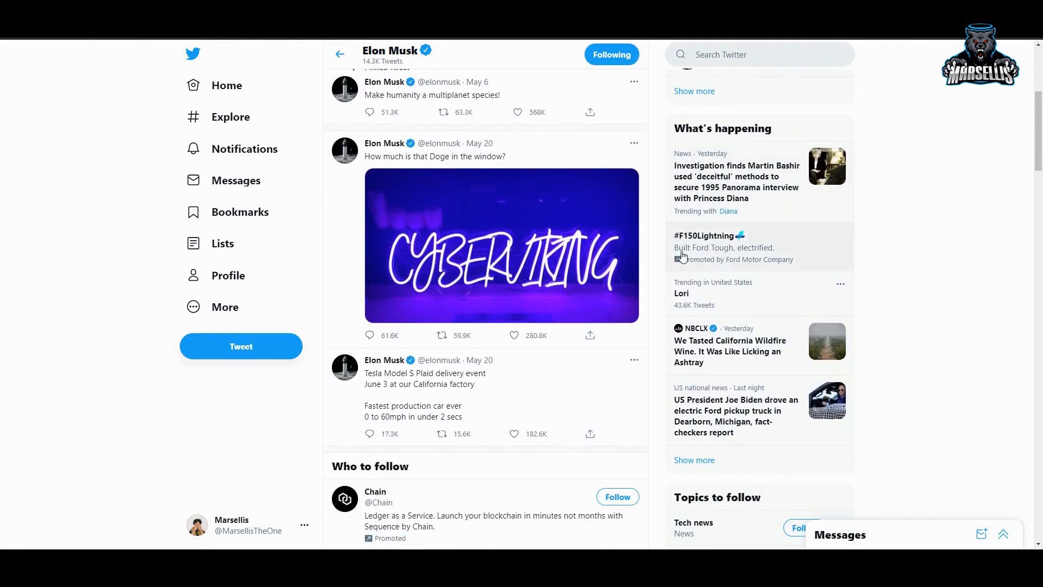
mouse_move(555, 241)
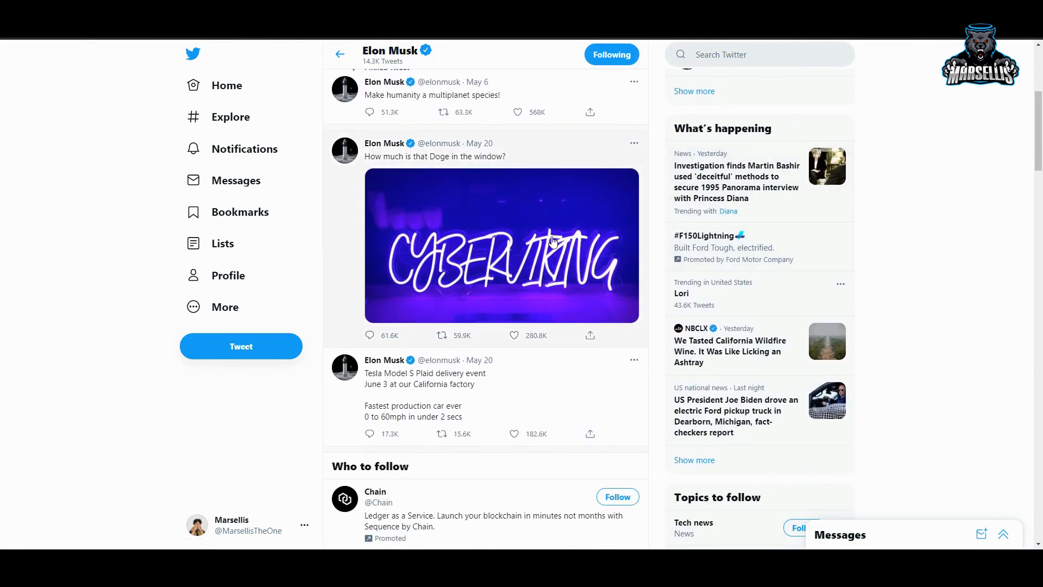
mouse_move(491, 254)
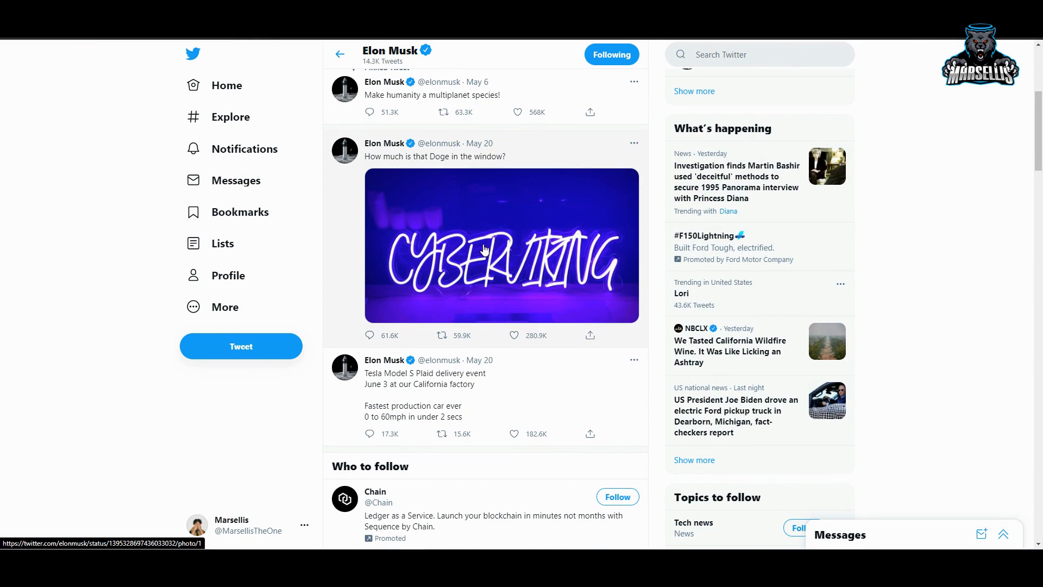
click(502, 246)
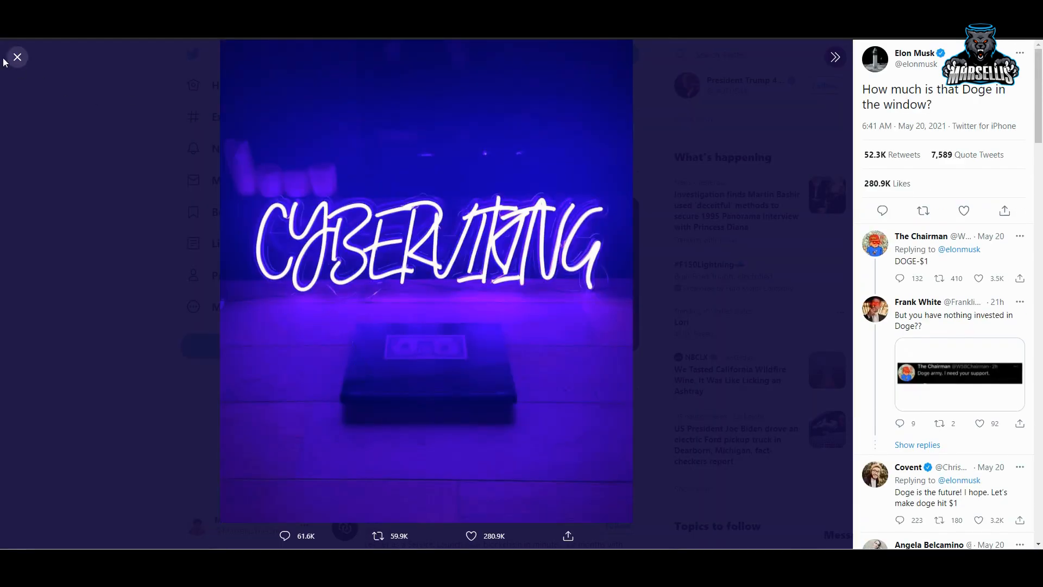
click(18, 57)
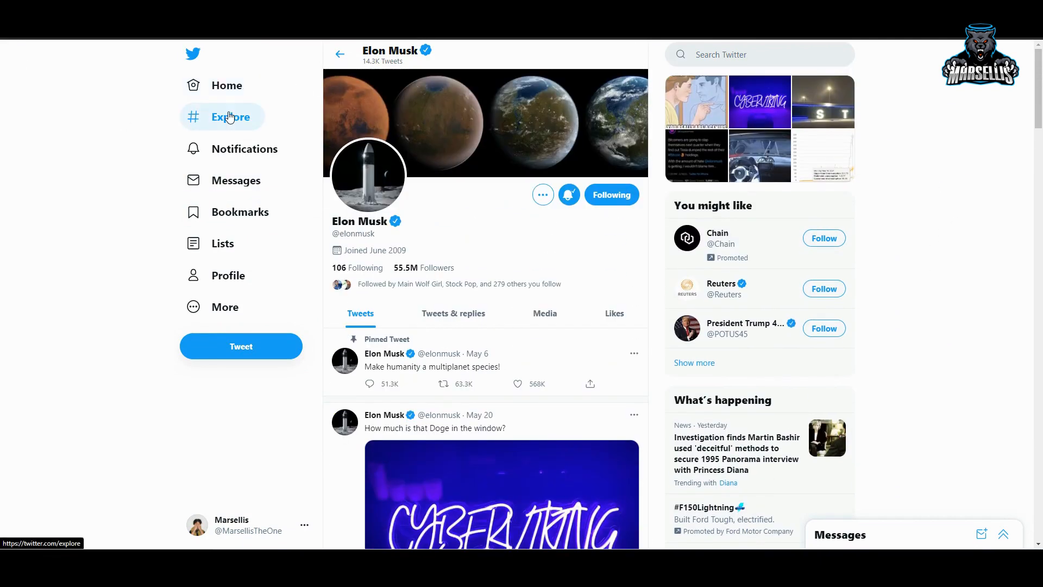
click(230, 117)
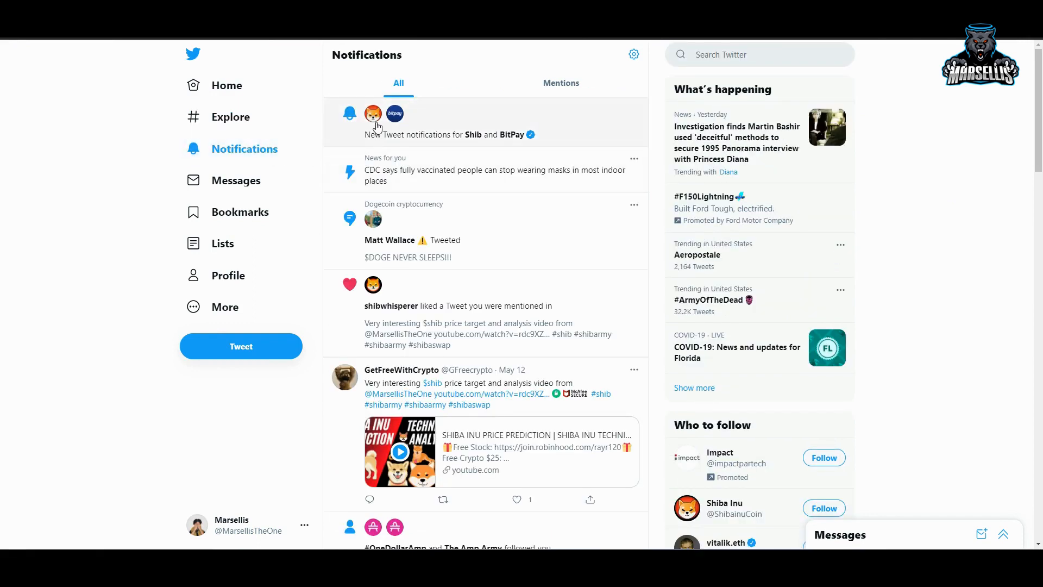
click(371, 113)
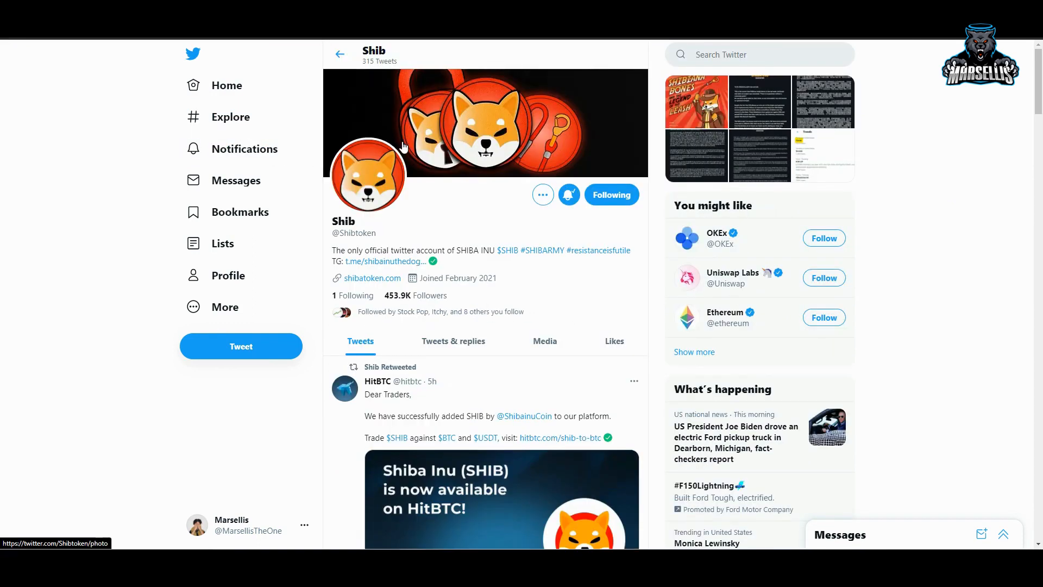
scroll(down, 3)
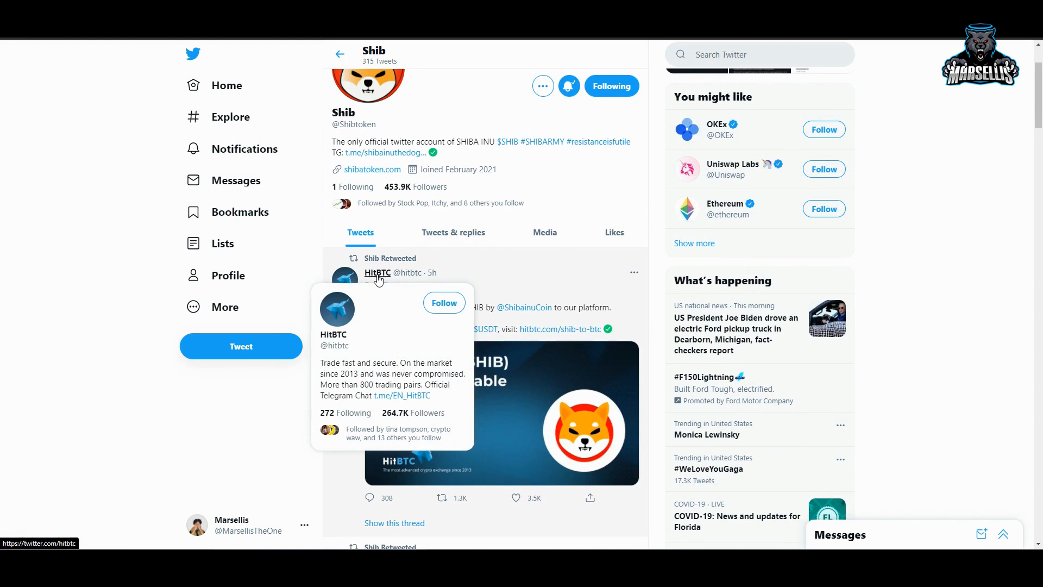
mouse_move(371, 279)
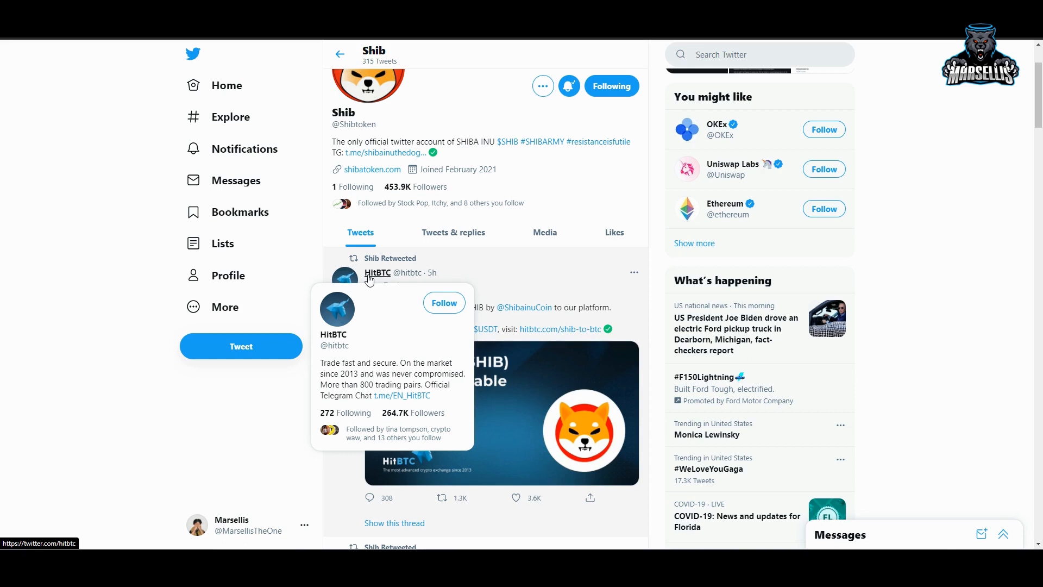
mouse_move(283, 486)
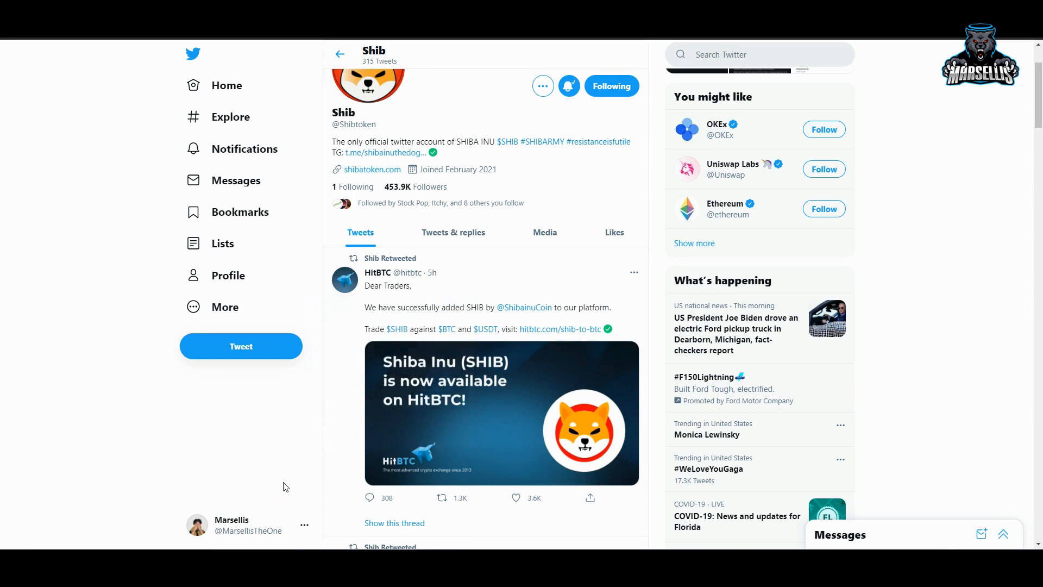
mouse_move(462, 374)
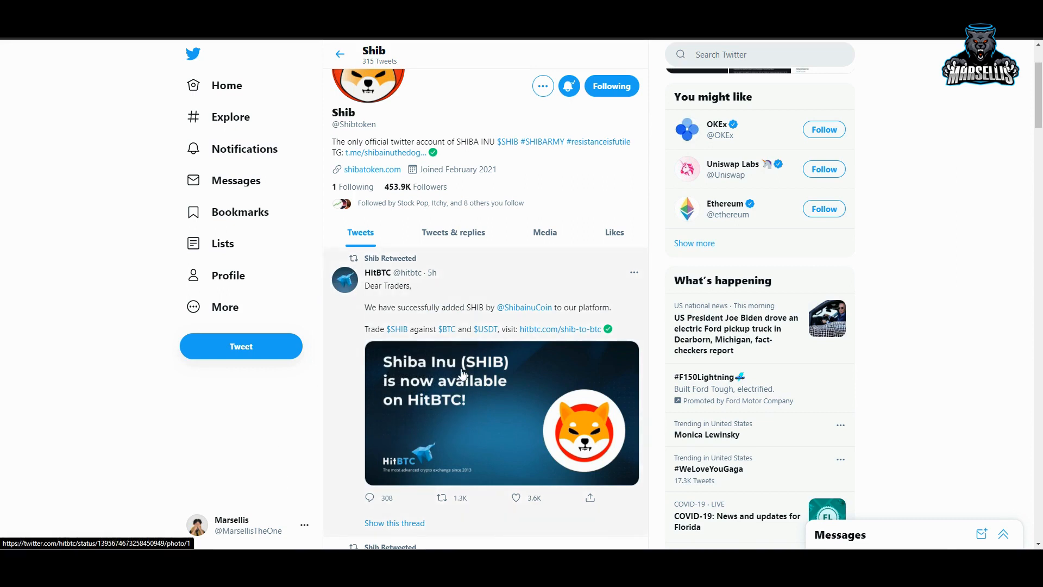
mouse_move(445, 368)
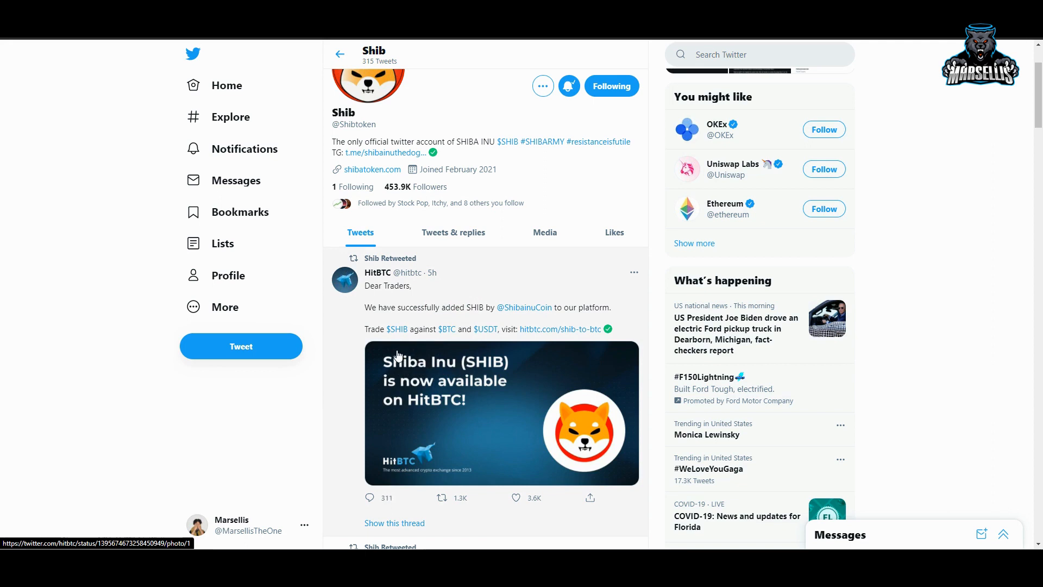
mouse_move(462, 352)
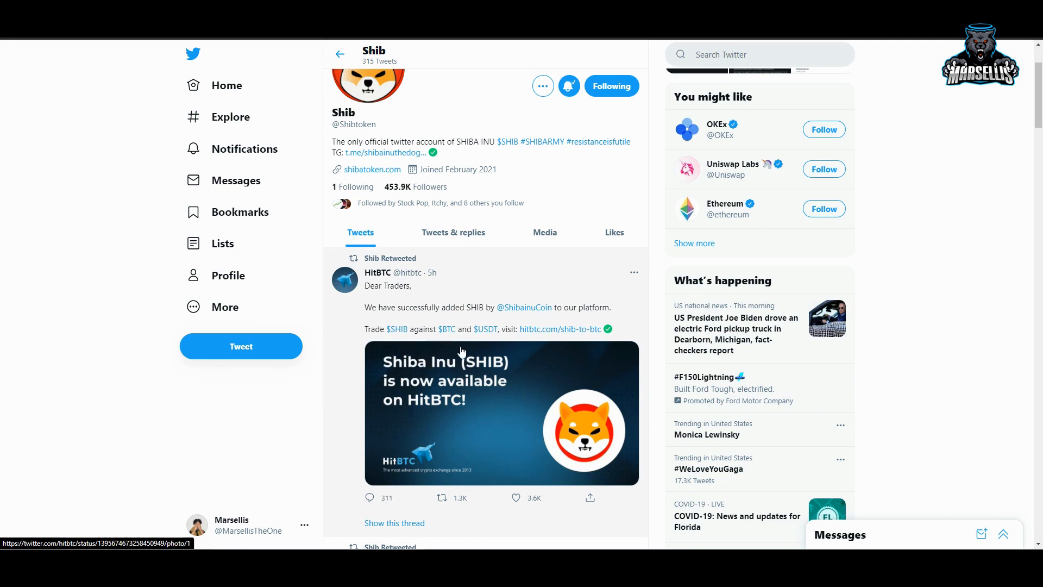
scroll(down, 3)
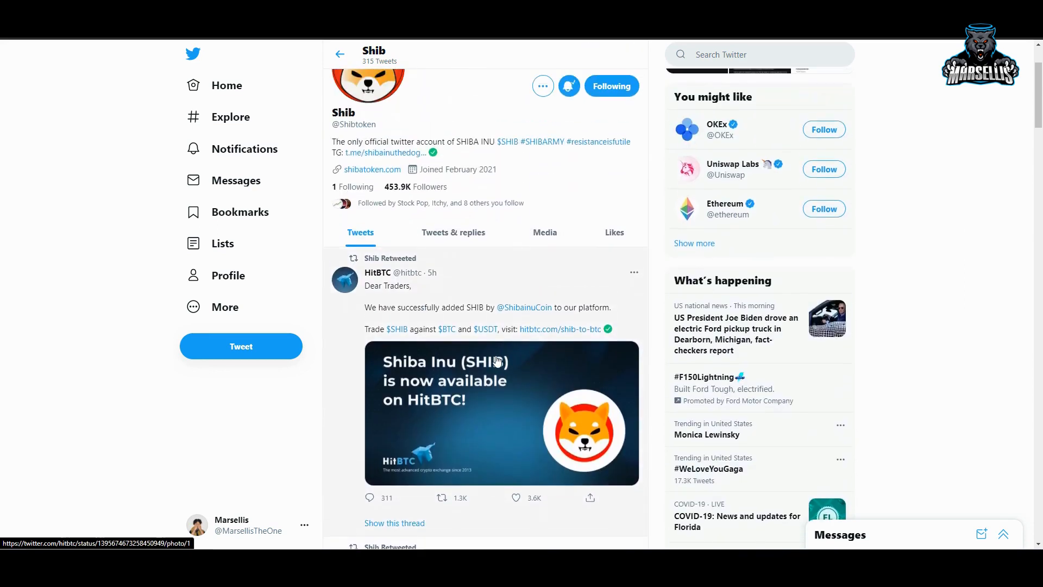
mouse_move(400, 321)
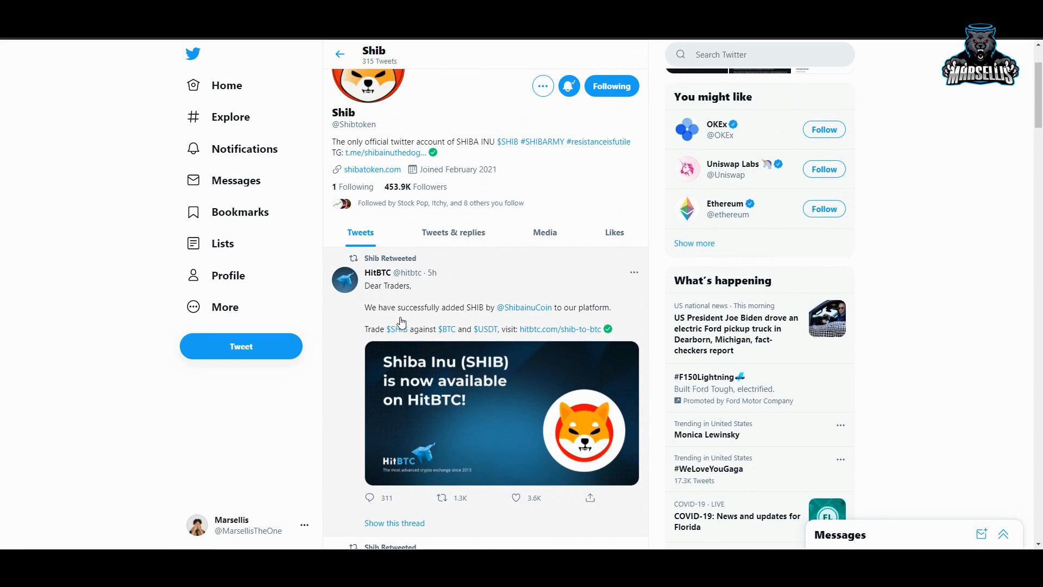
mouse_move(414, 322)
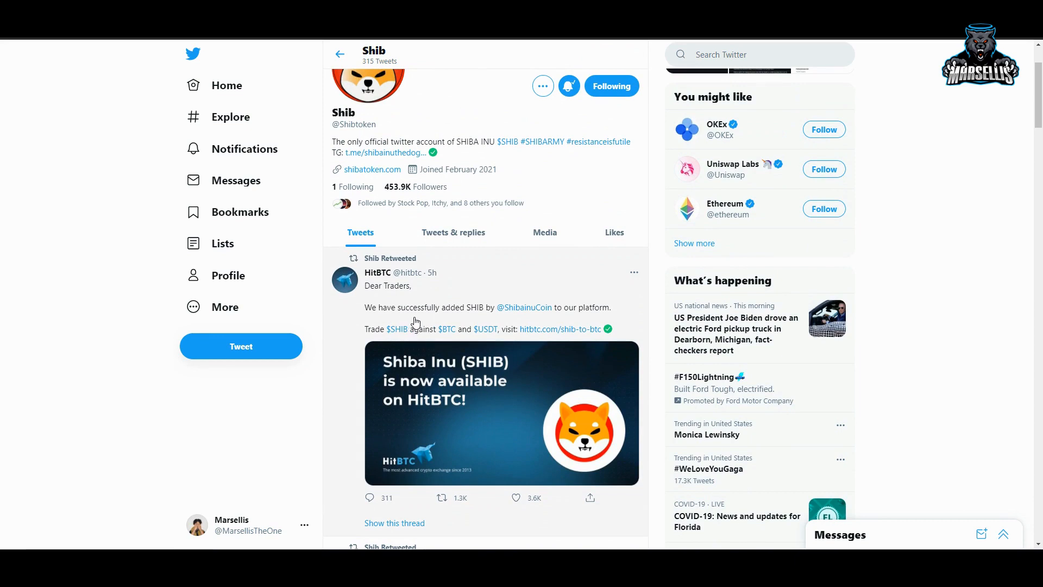
mouse_move(414, 321)
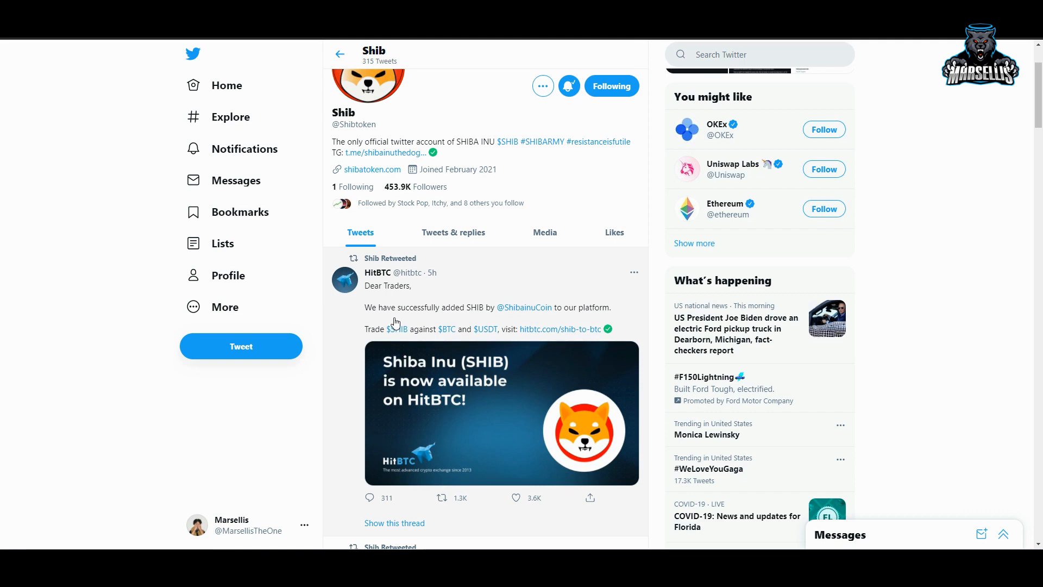
Step: Scroll Shib tweets, then open Deseret News' SHIB drop story from 'shiba inu' news results
scroll(down, 3)
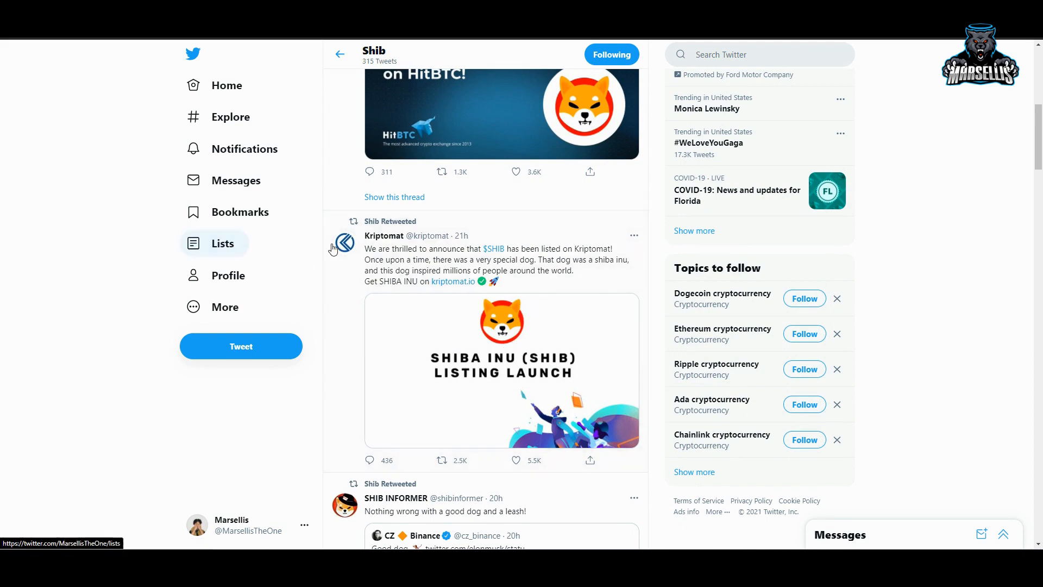
mouse_move(343, 243)
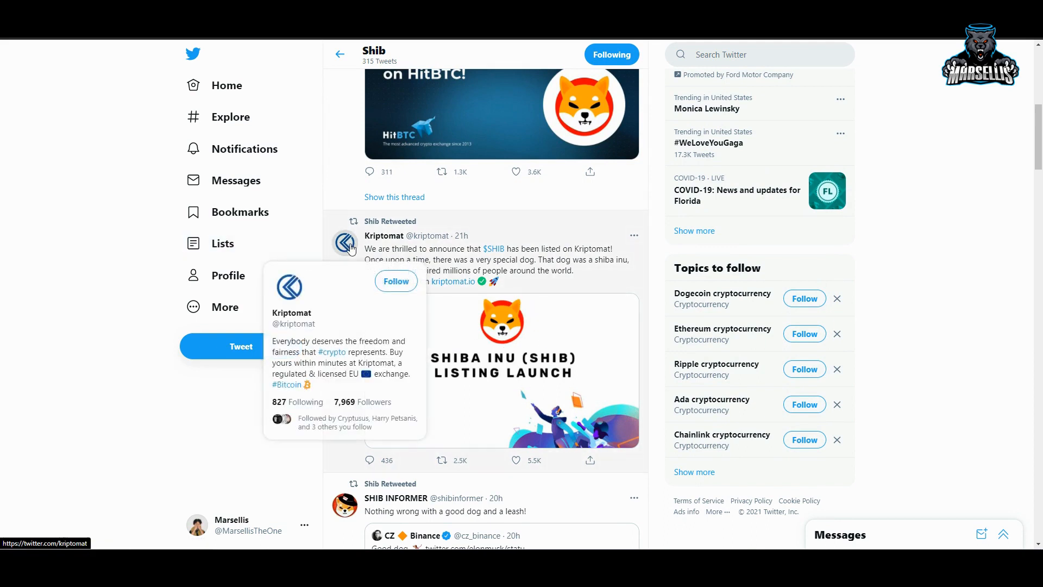
mouse_move(607, 315)
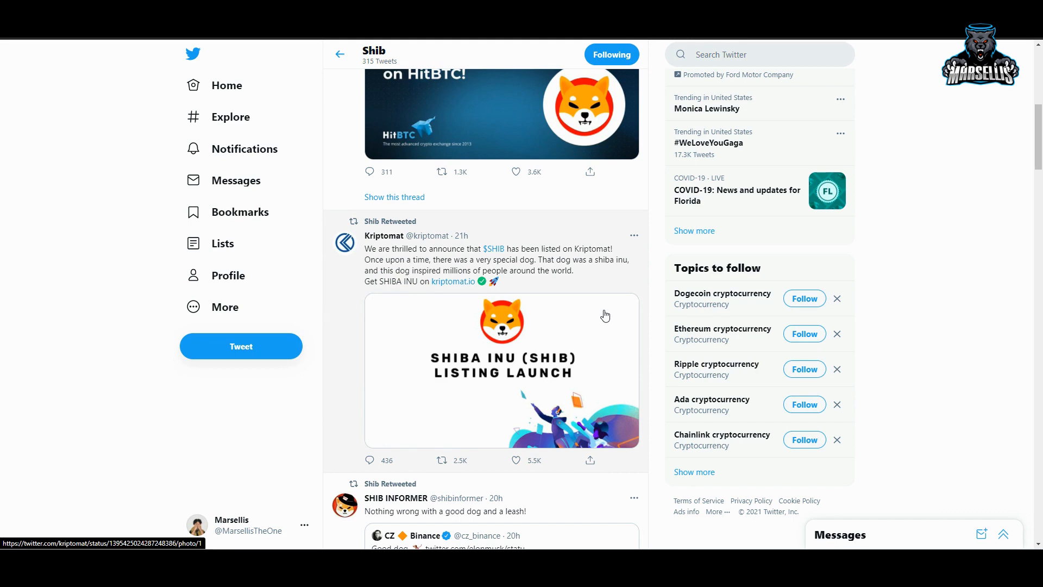
mouse_move(601, 315)
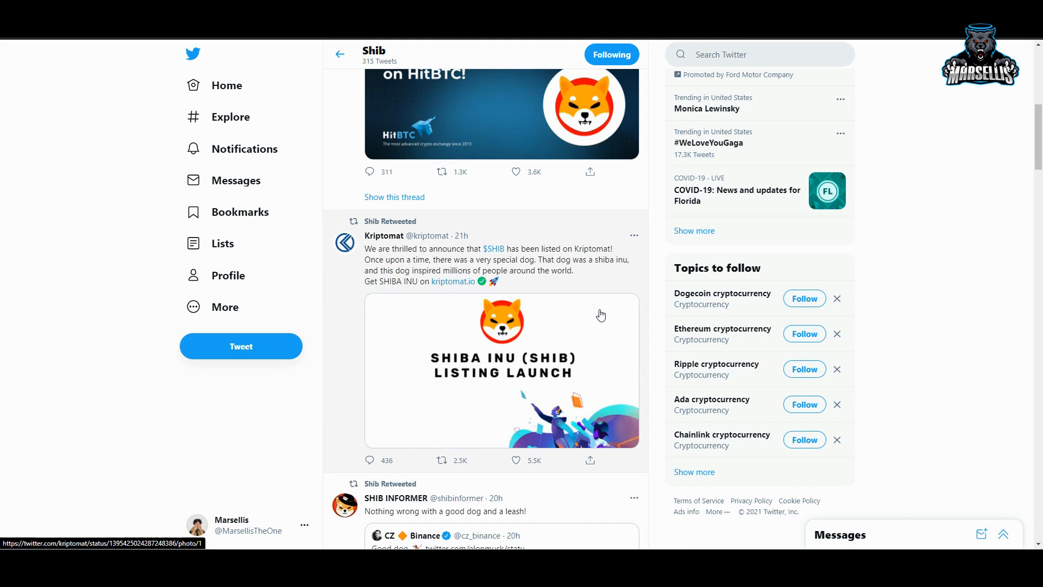
mouse_move(598, 315)
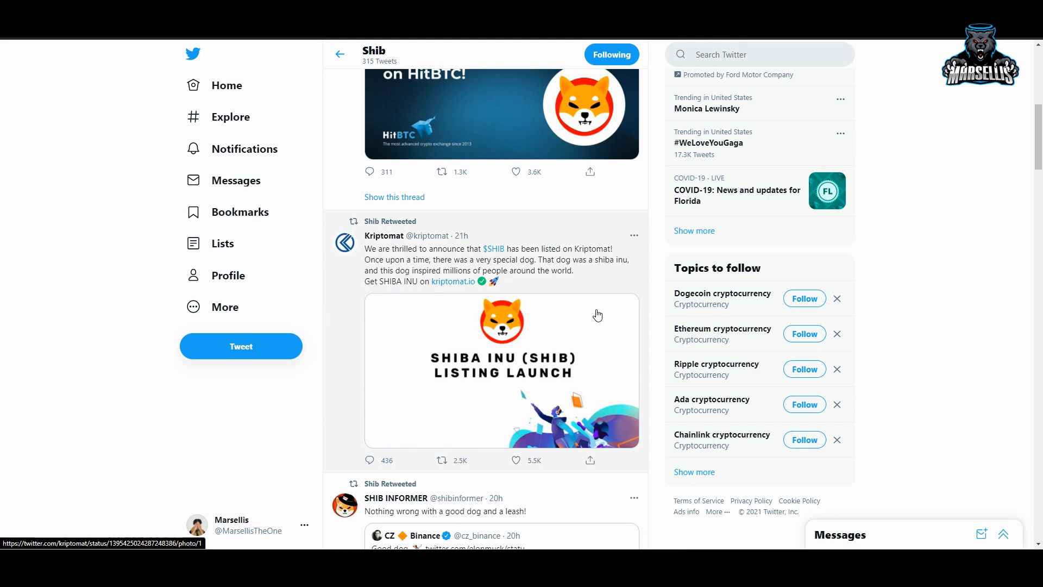
mouse_move(572, 313)
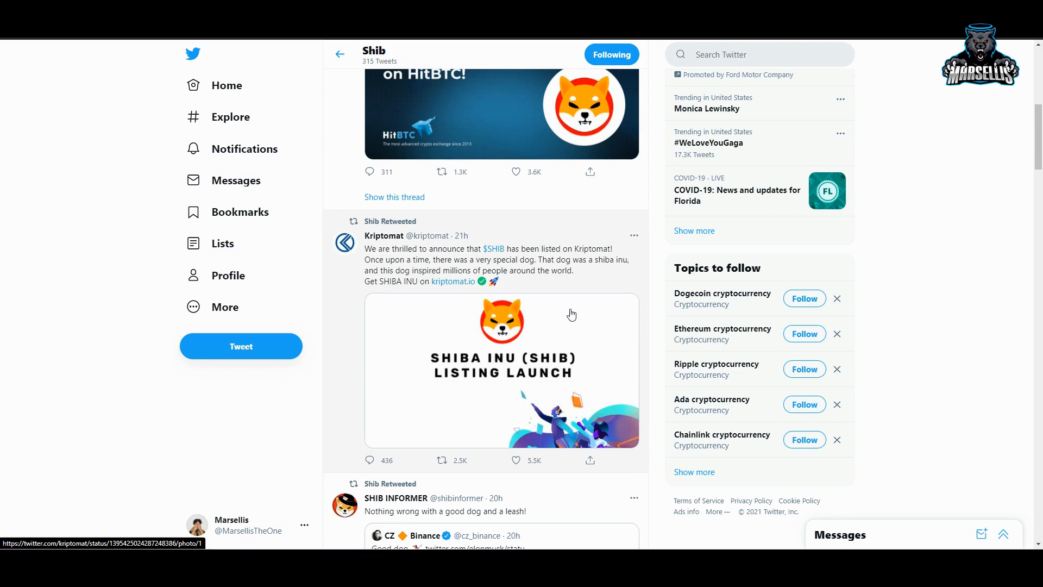
scroll(down, 3)
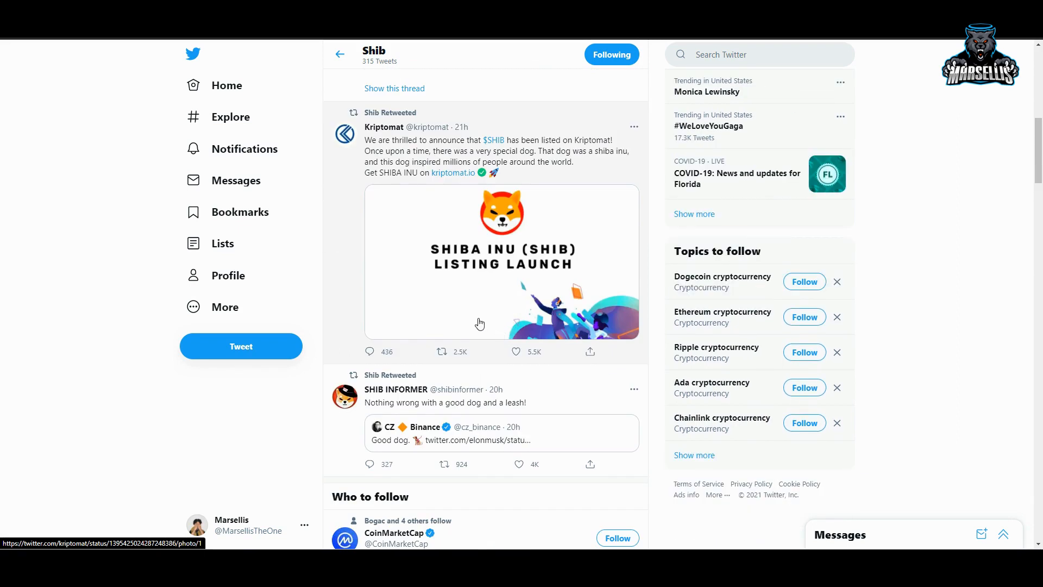
scroll(down, 3)
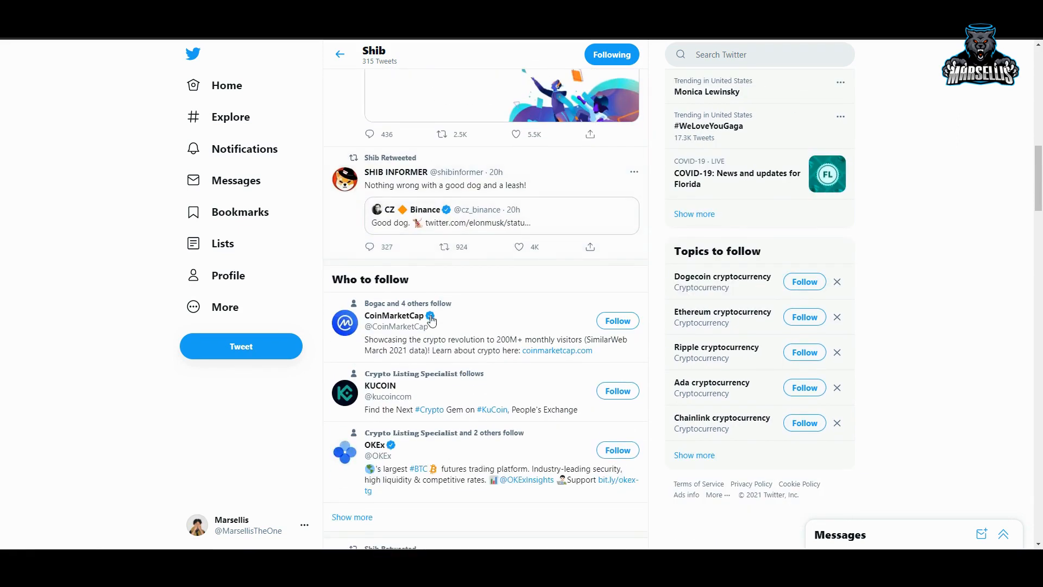
scroll(down, 3)
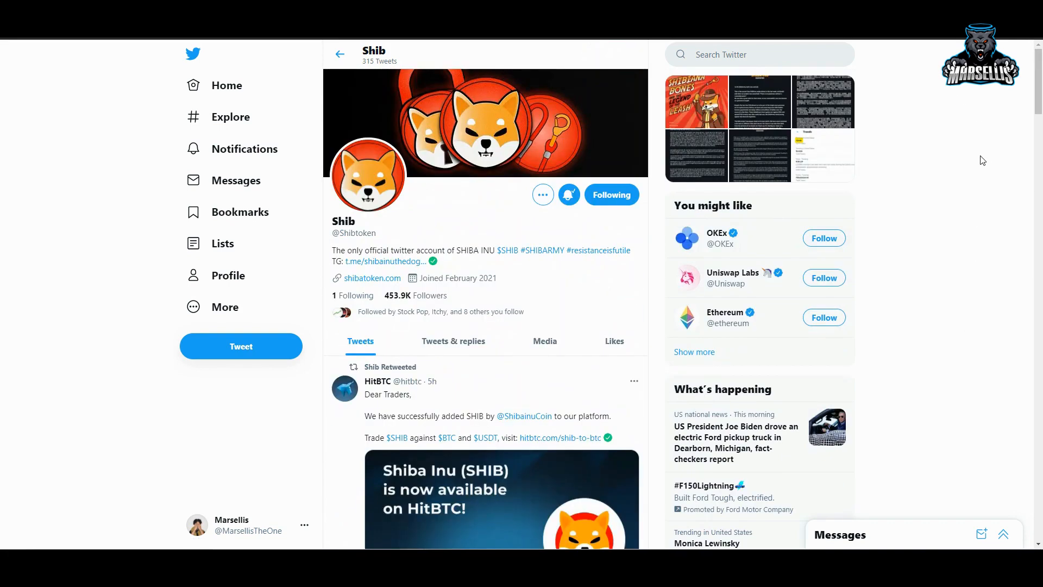
mouse_move(791, 184)
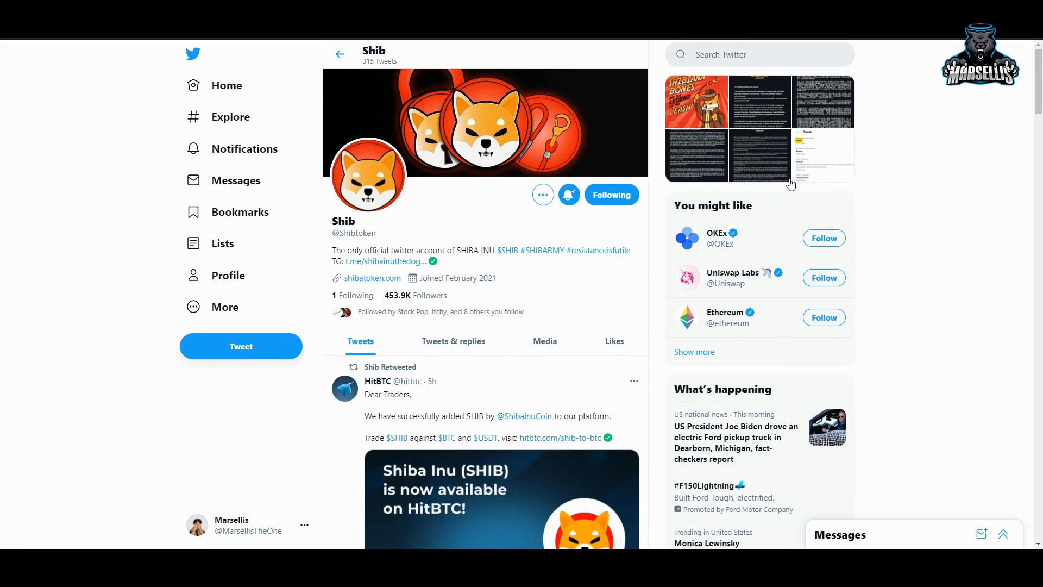
scroll(down, 3)
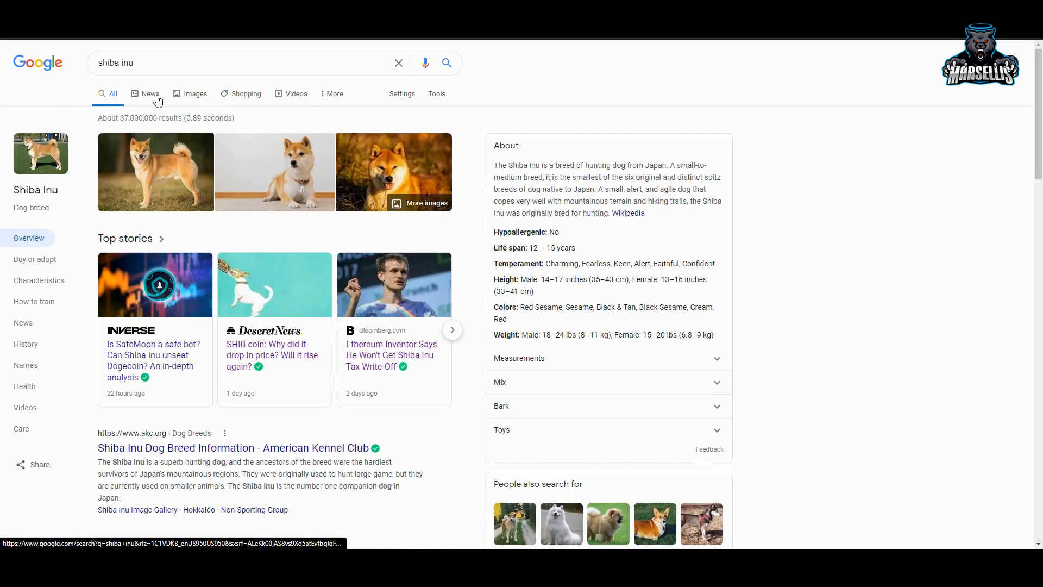
click(150, 93)
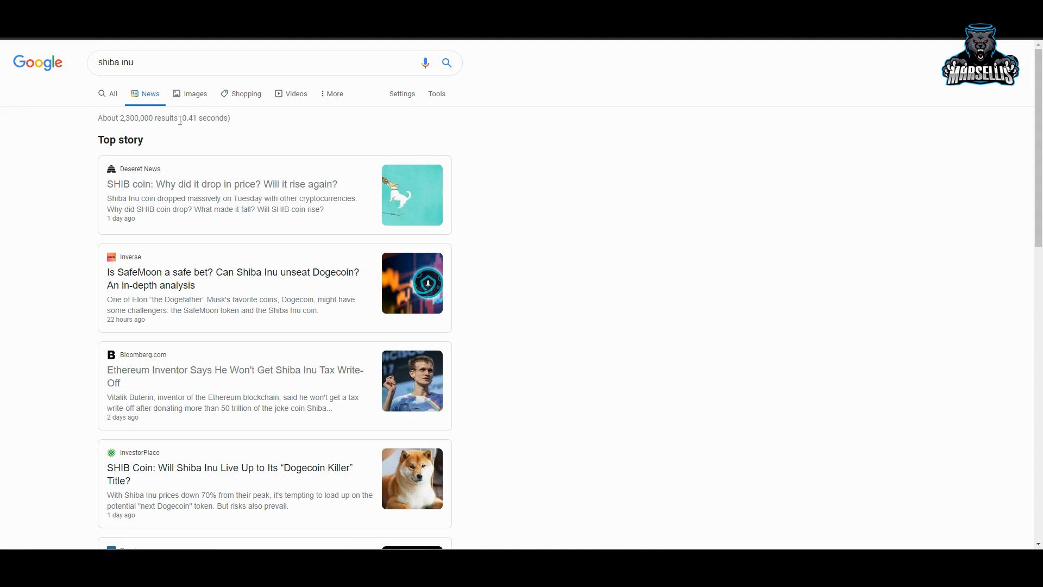
click(231, 184)
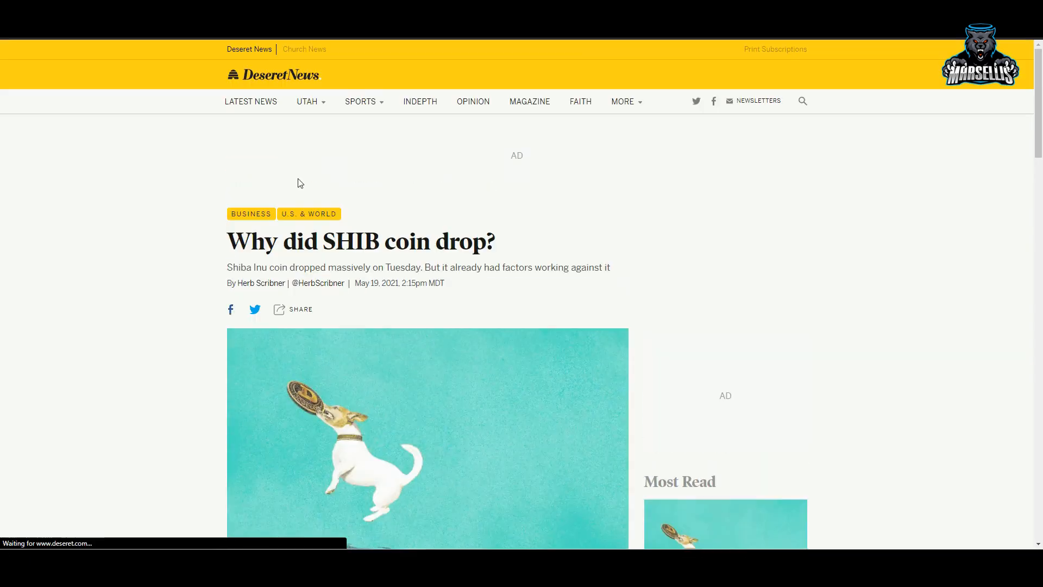
scroll(down, 3)
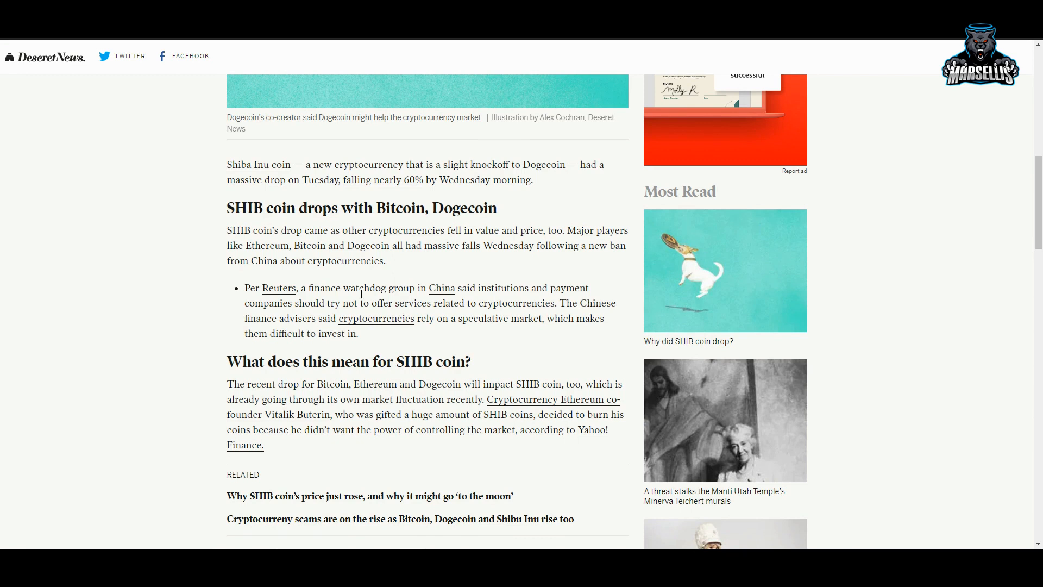
scroll(down, 3)
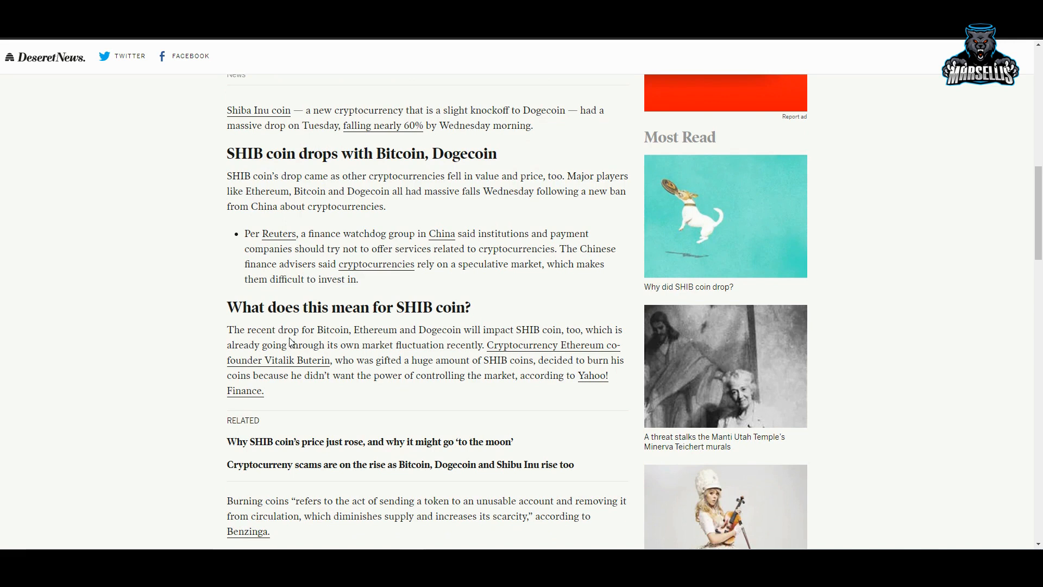
mouse_move(331, 342)
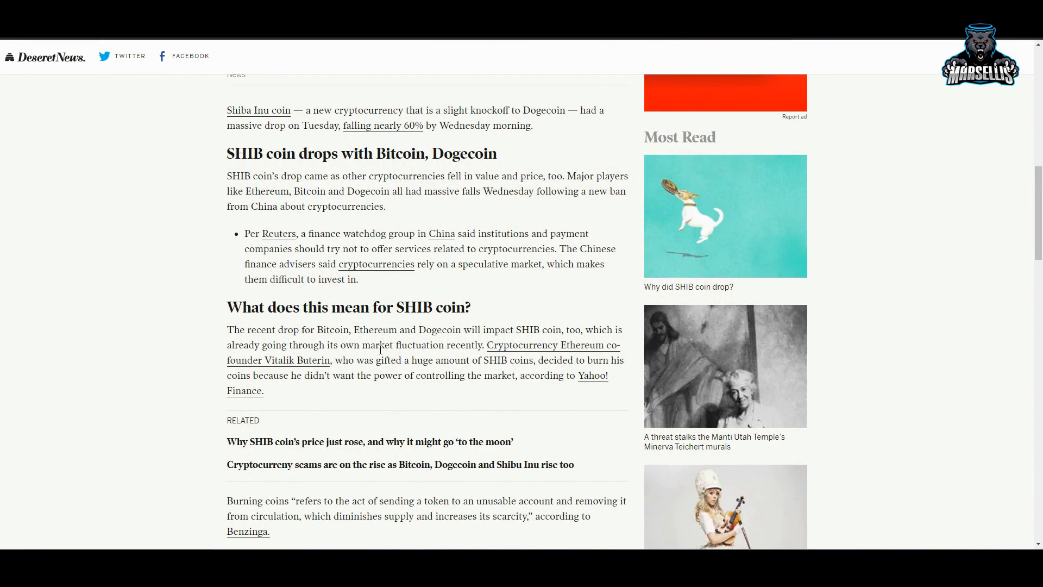
drag(400, 346, 474, 346)
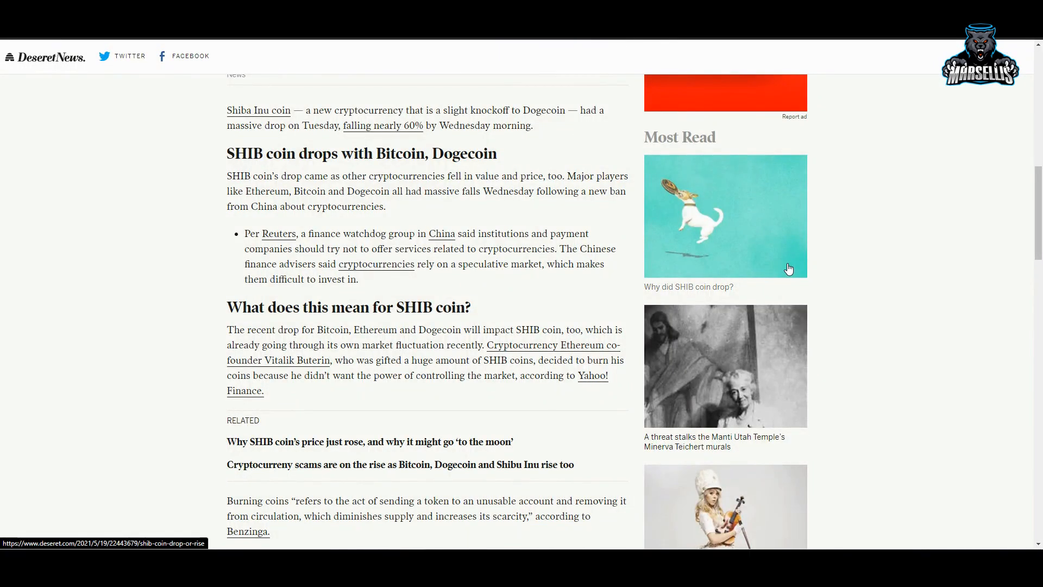
mouse_move(466, 280)
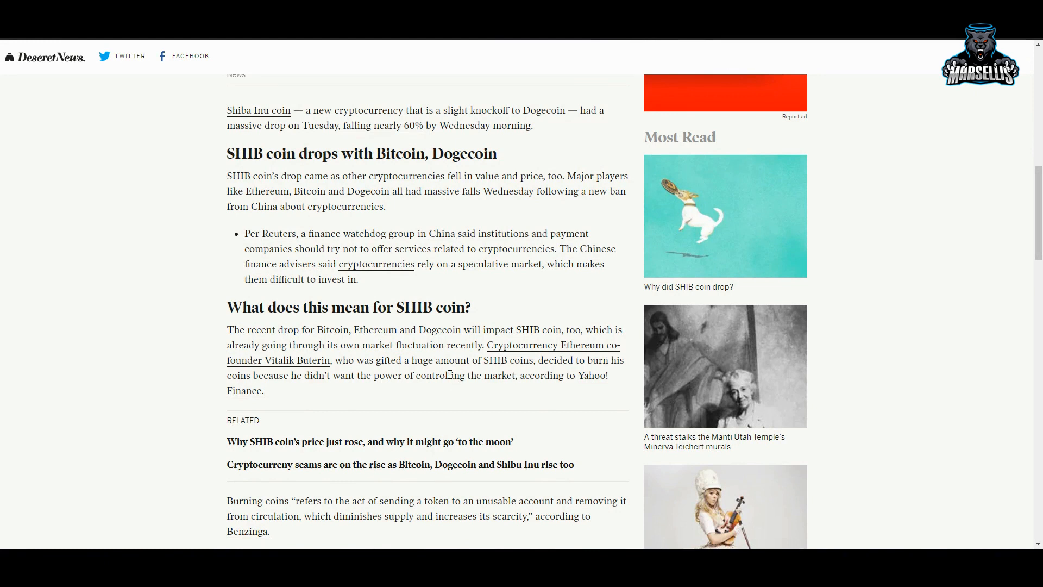
mouse_move(448, 391)
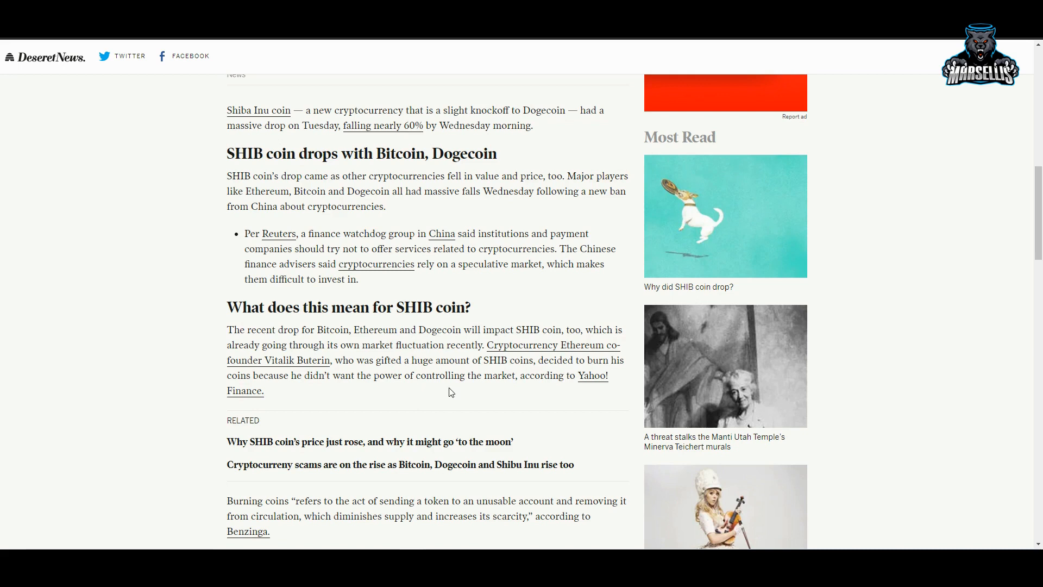
scroll(down, 3)
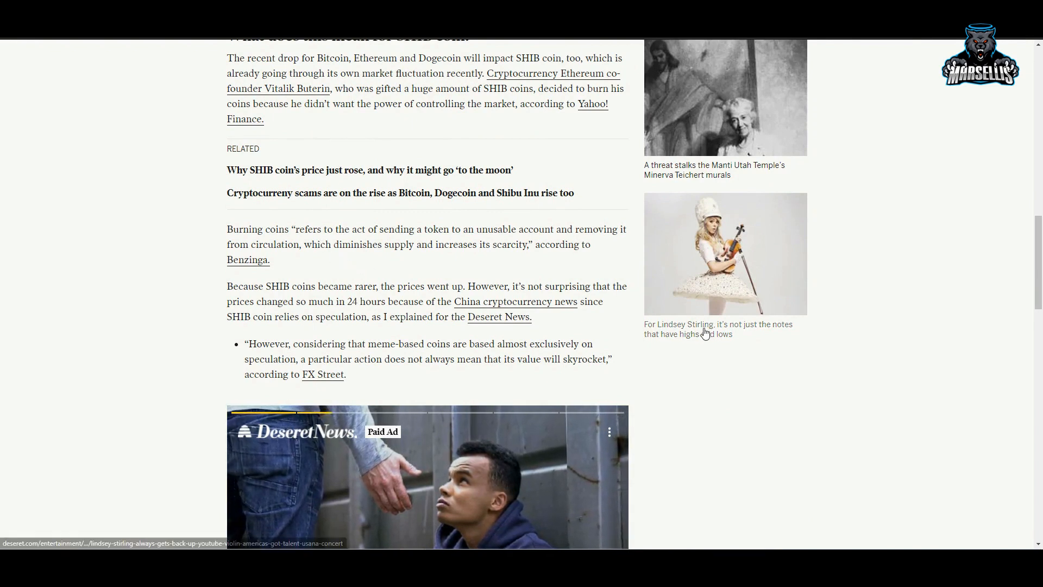
mouse_move(474, 282)
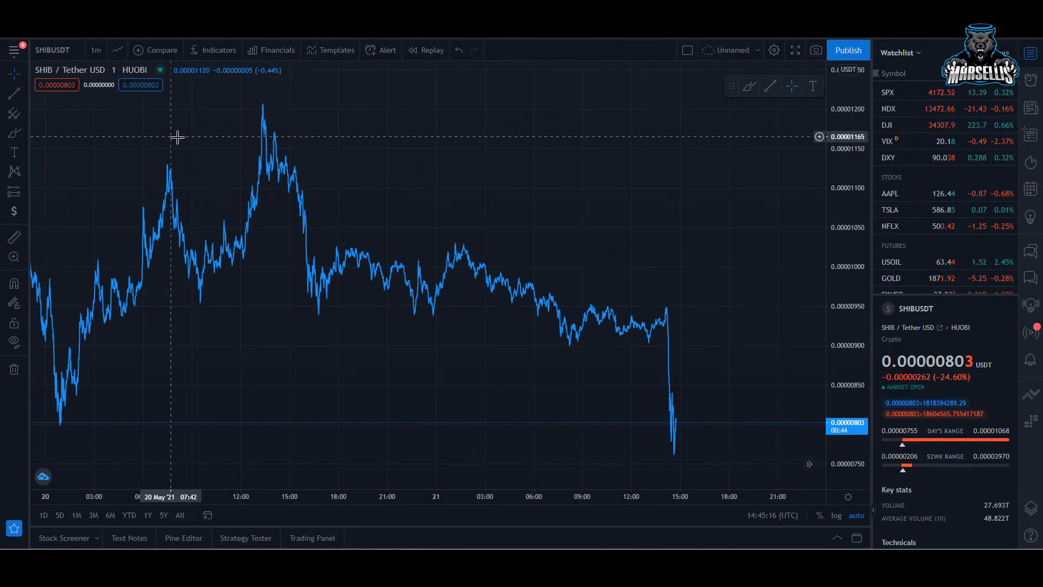
mouse_move(225, 122)
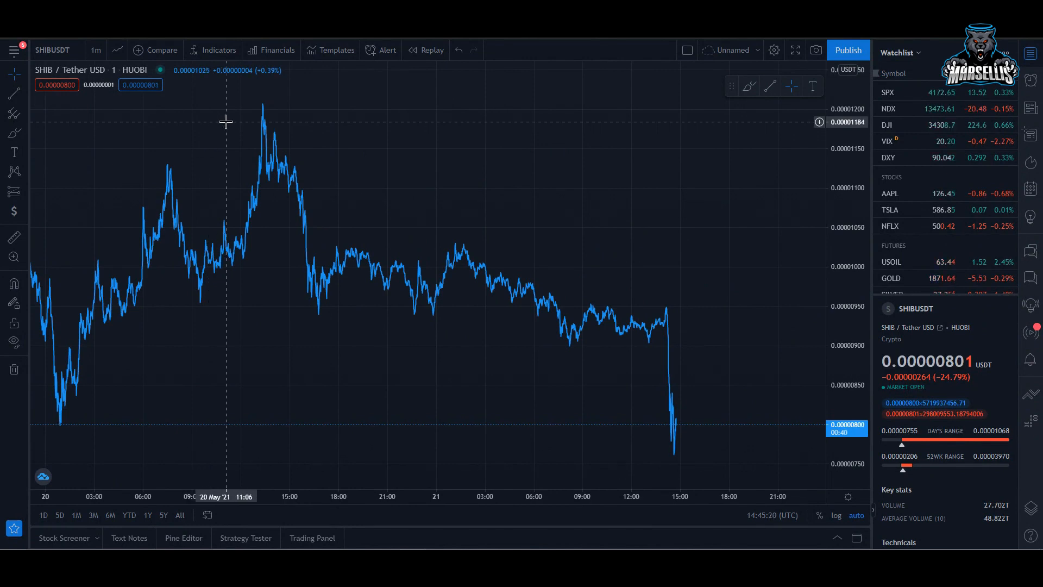
mouse_move(219, 117)
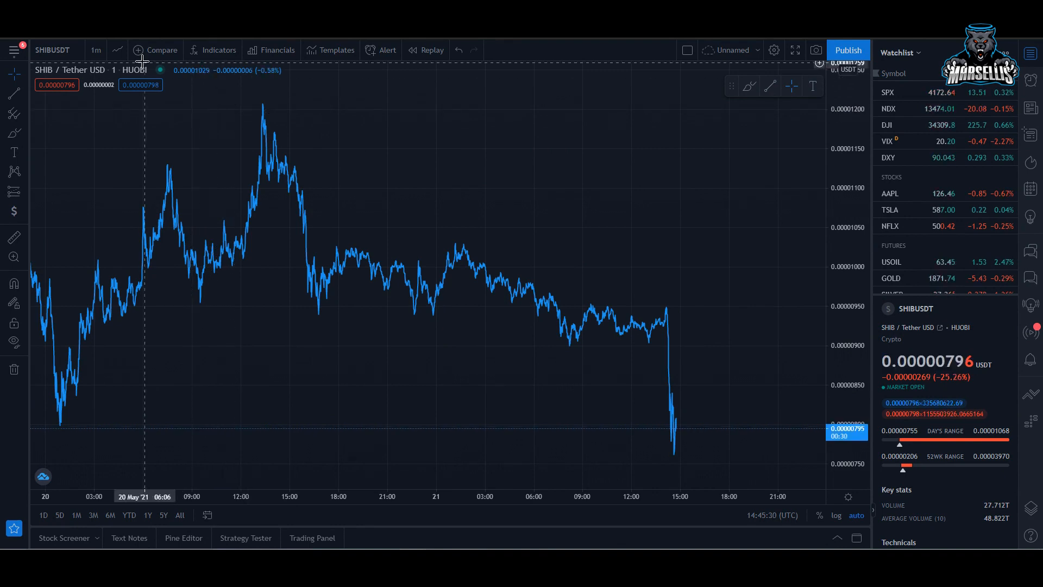
Step: View the HUOBI SHIBUSDT 1m chart and its watchlist details panel
click(117, 50)
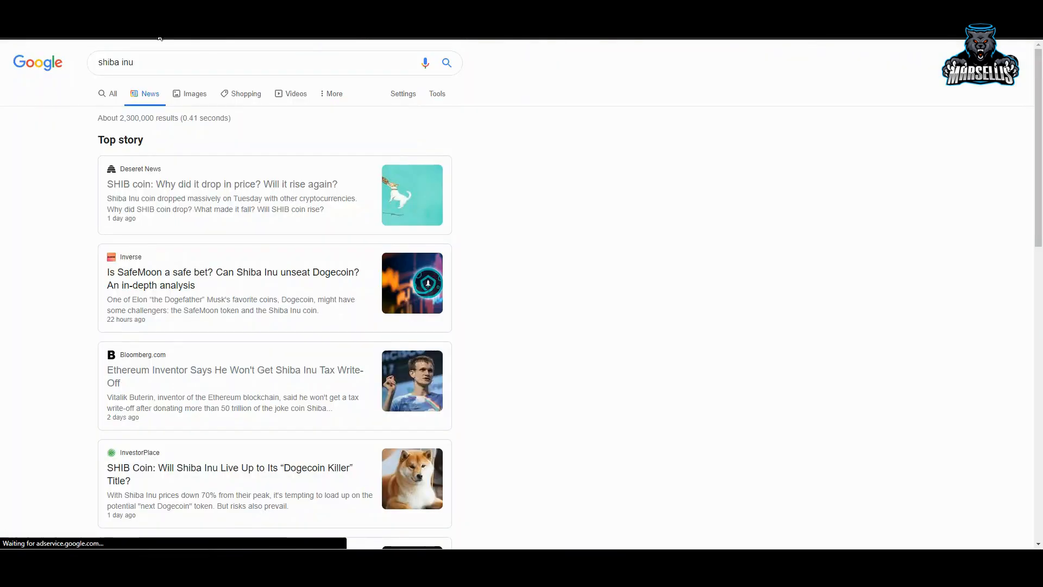
Step: Search Google for 'google trends' and open the trends.google.com result
click(213, 62)
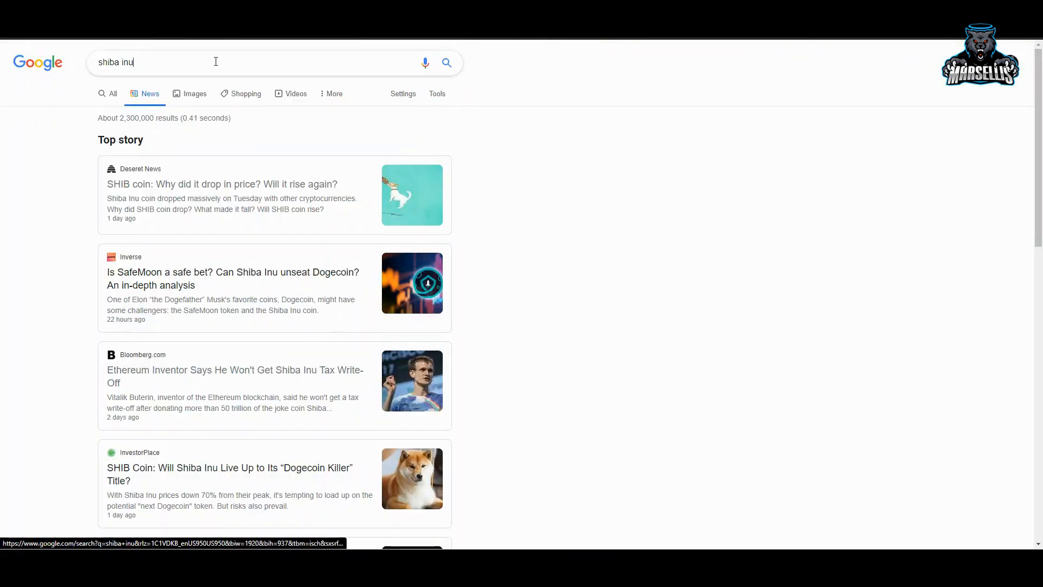
text(go)
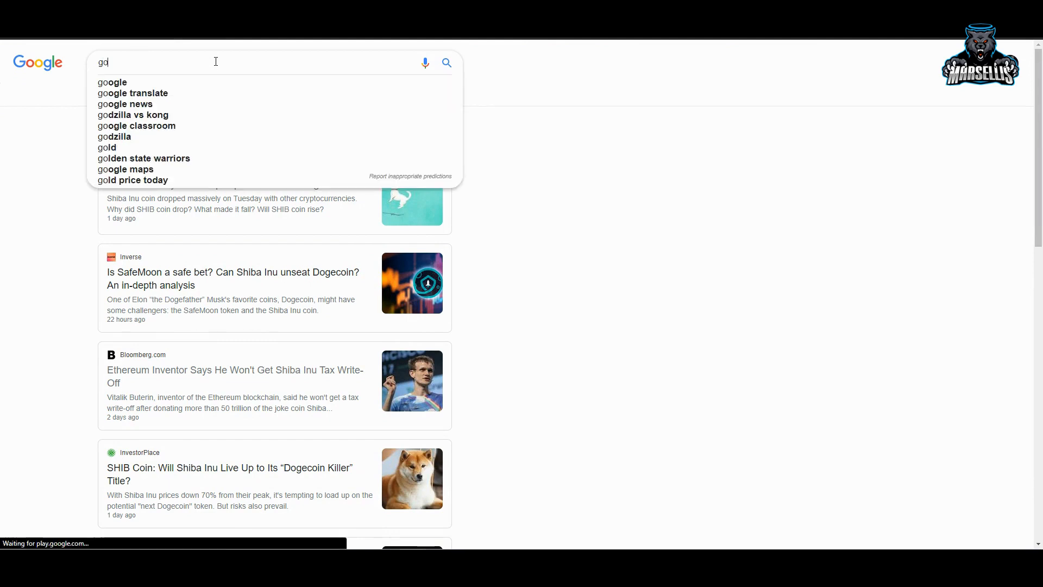
text(oogle)
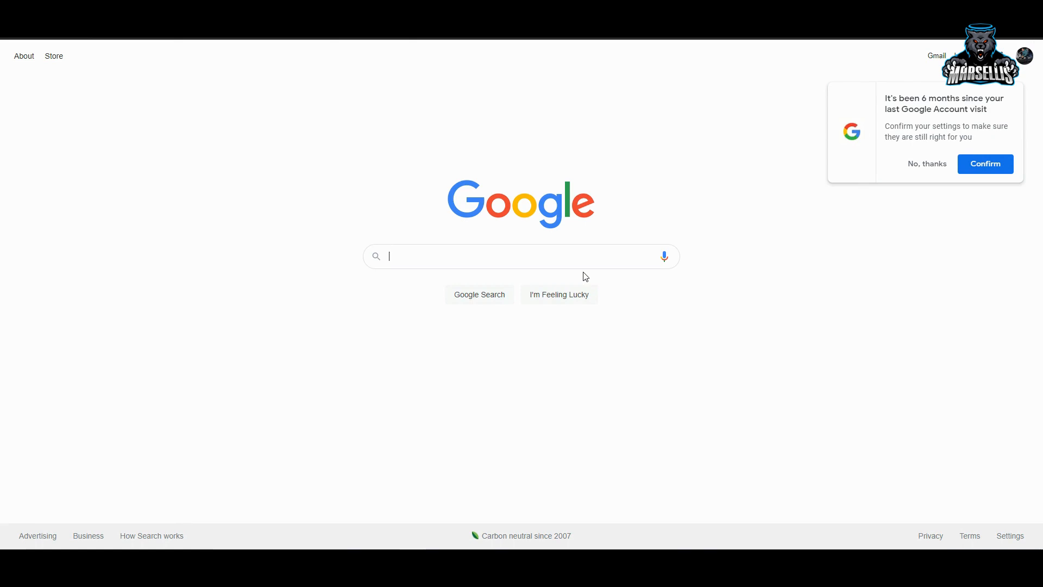
text(goo)
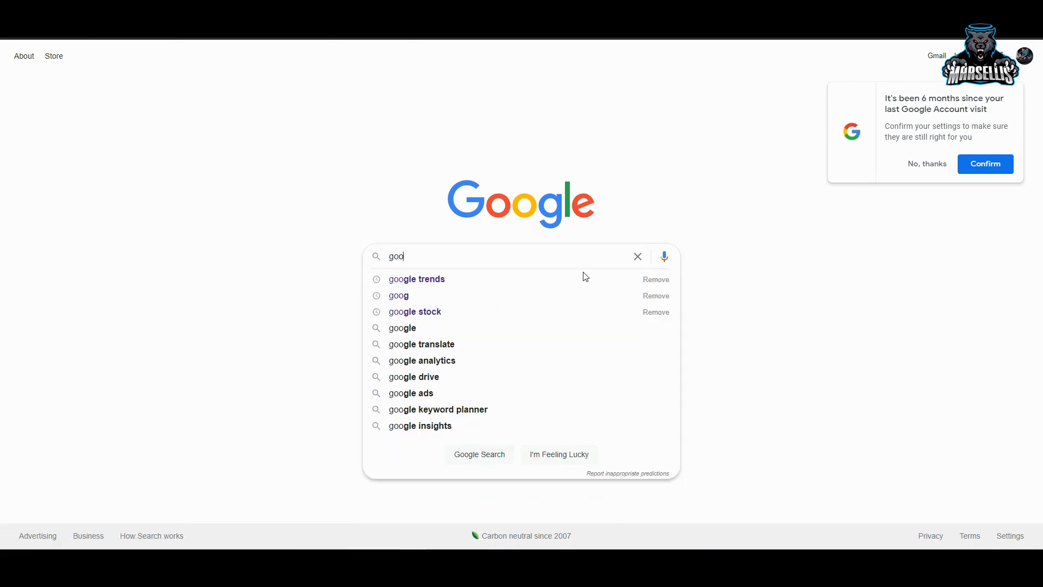
click(417, 279)
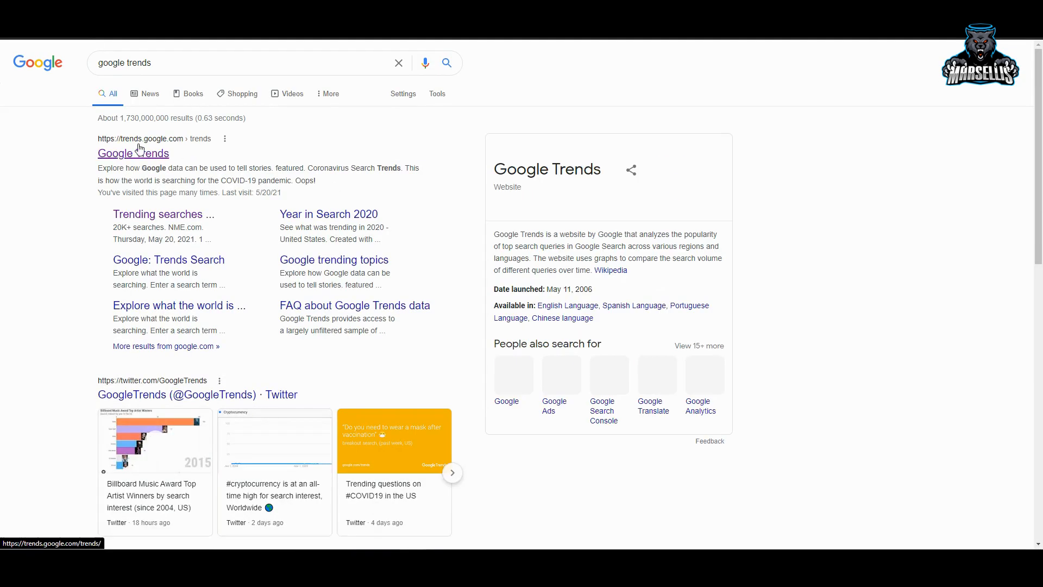
click(133, 154)
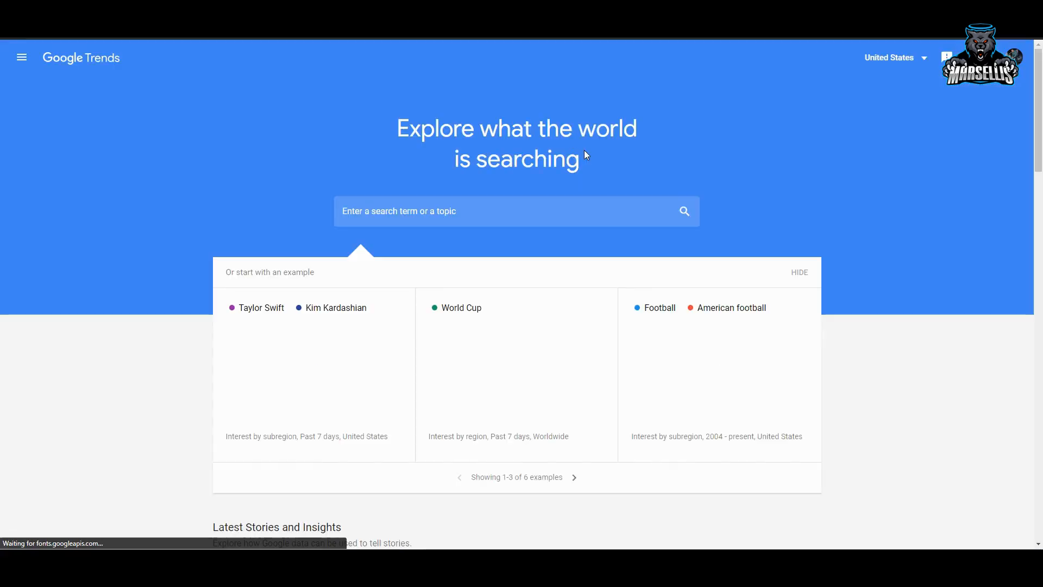
Step: Search Google Trends for 'shiba inu' in the United States over 12 months
scroll(down, 3)
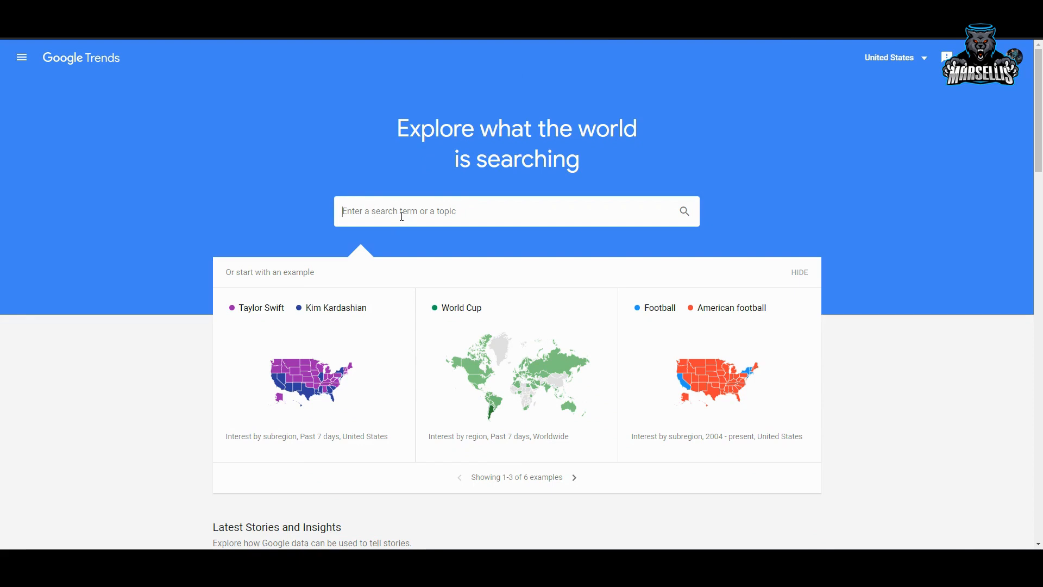
text(shiba inu)
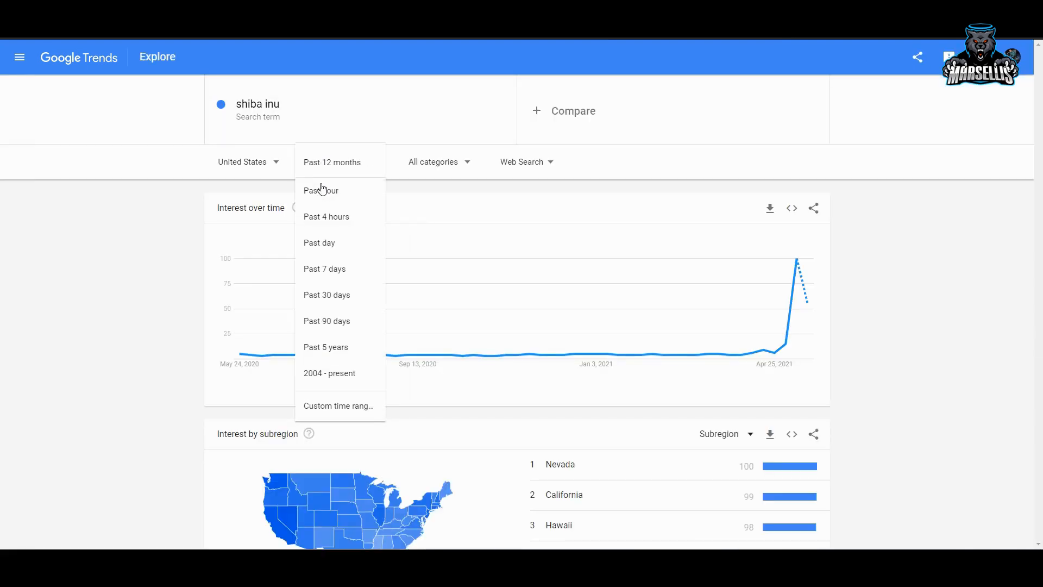
Step: Set the range to Past hour and scroll through related topics and queries
click(319, 191)
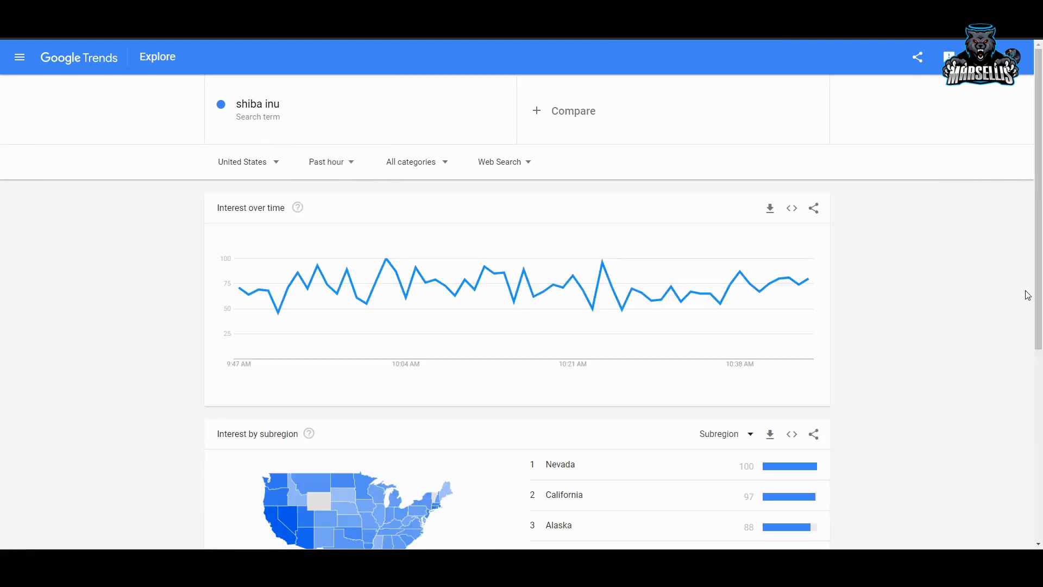
scroll(down, 3)
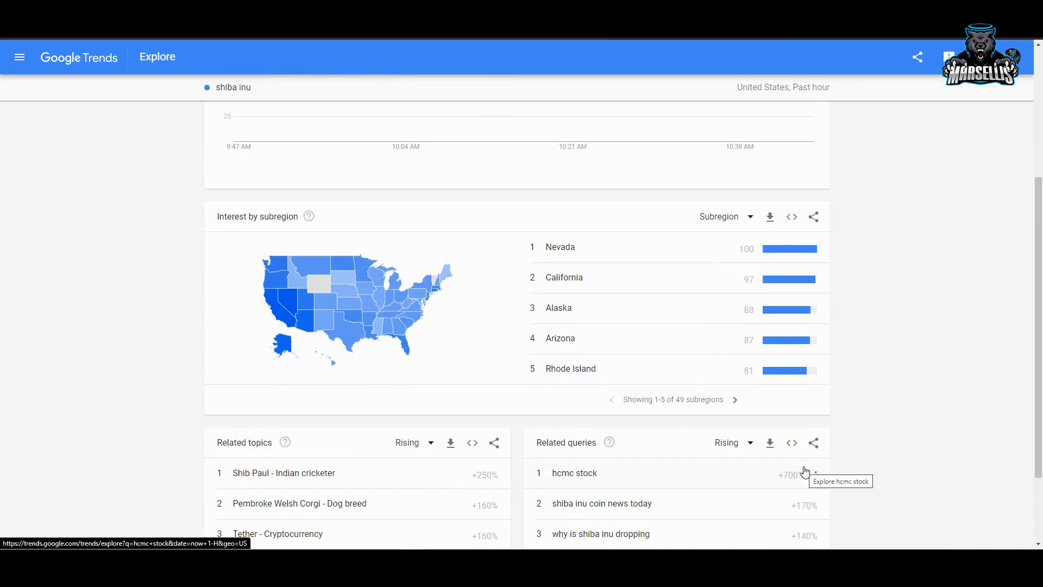
scroll(down, 3)
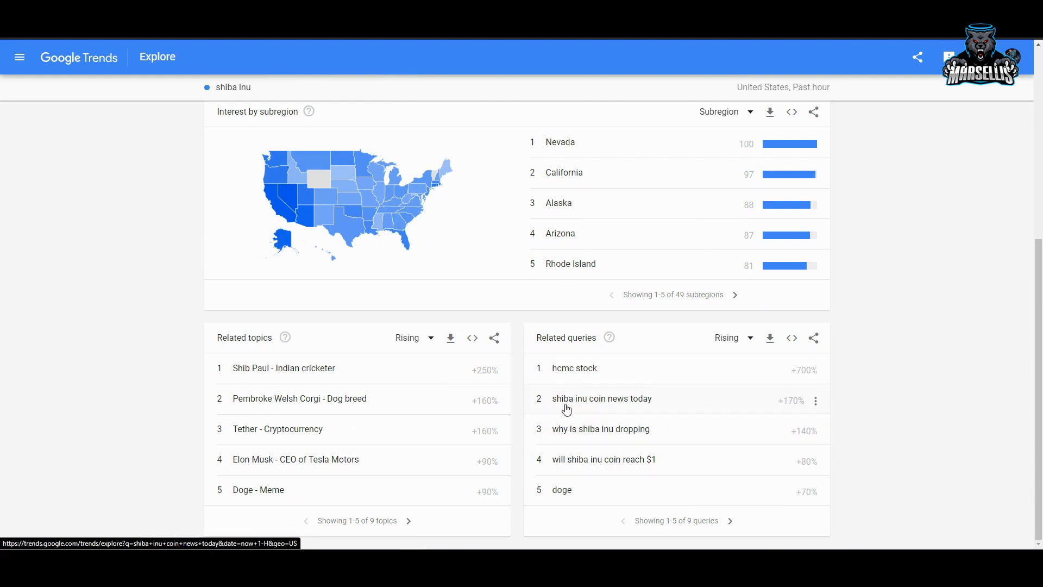
mouse_move(795, 411)
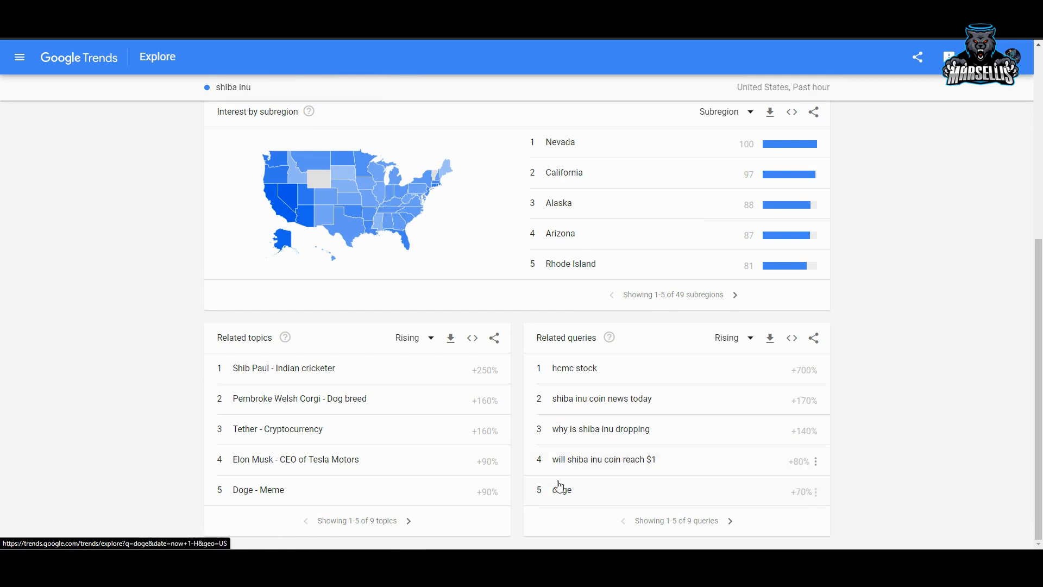
mouse_move(737, 481)
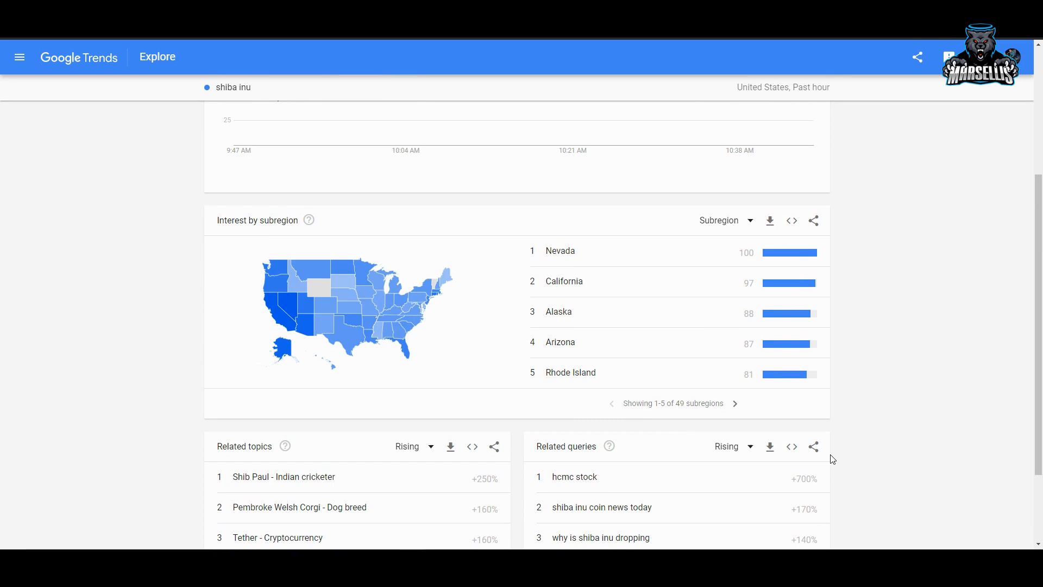
scroll(up, 3)
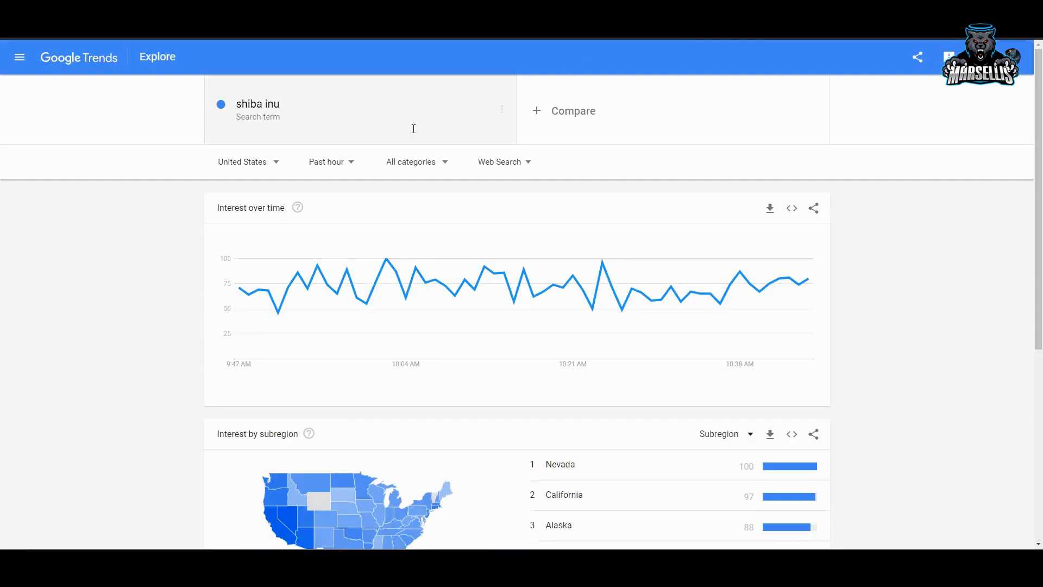
Step: Step the shiba inu interest time range through past day and 7 days to past 30 days
click(326, 162)
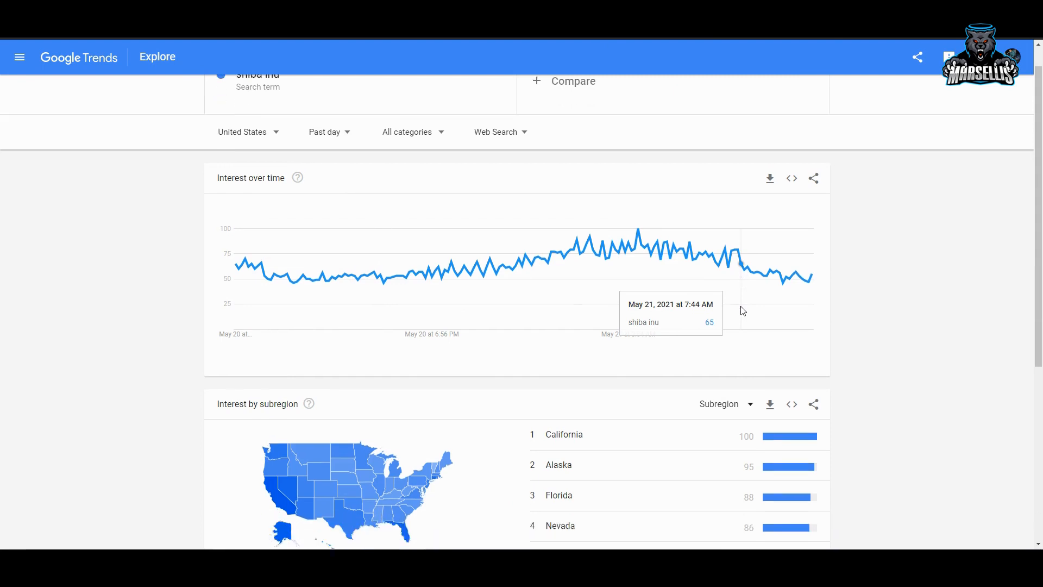
scroll(down, 3)
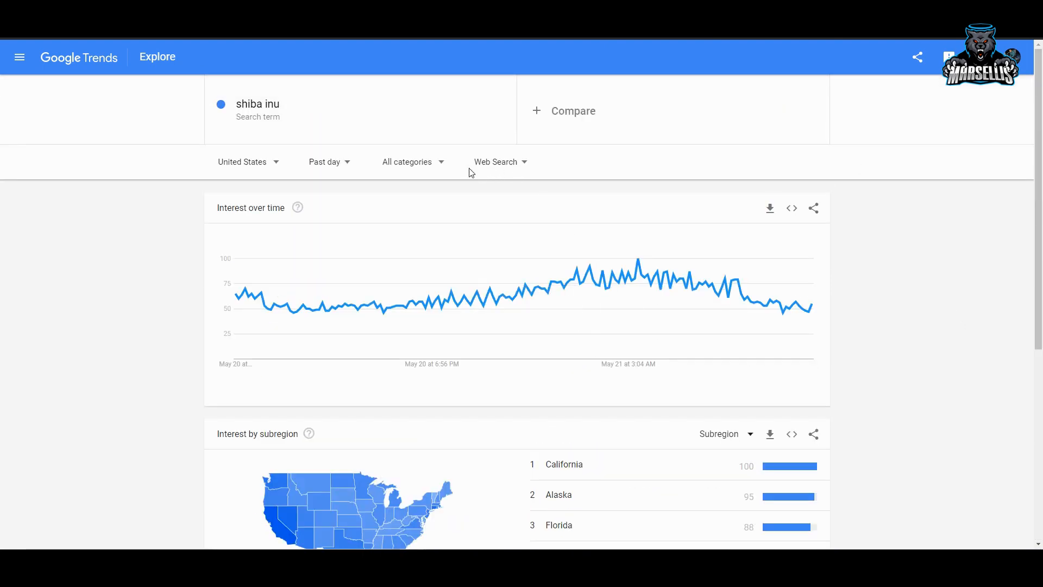
click(328, 162)
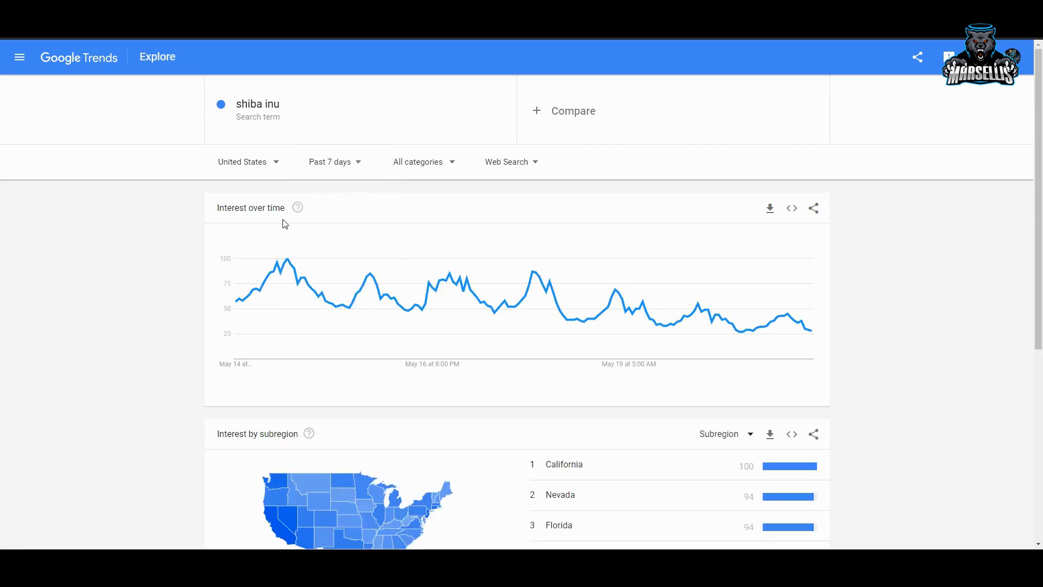
click(330, 162)
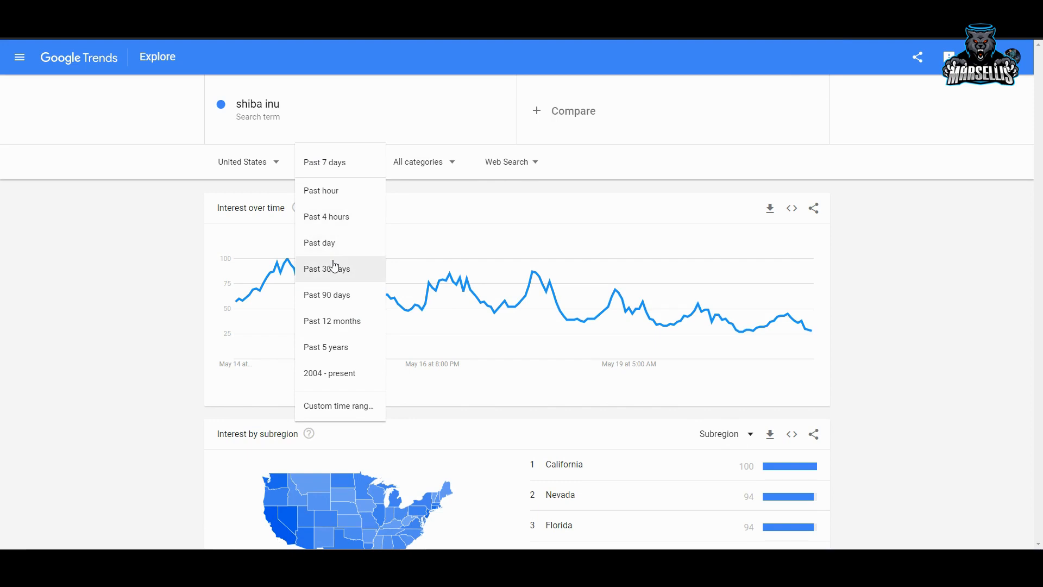
click(326, 269)
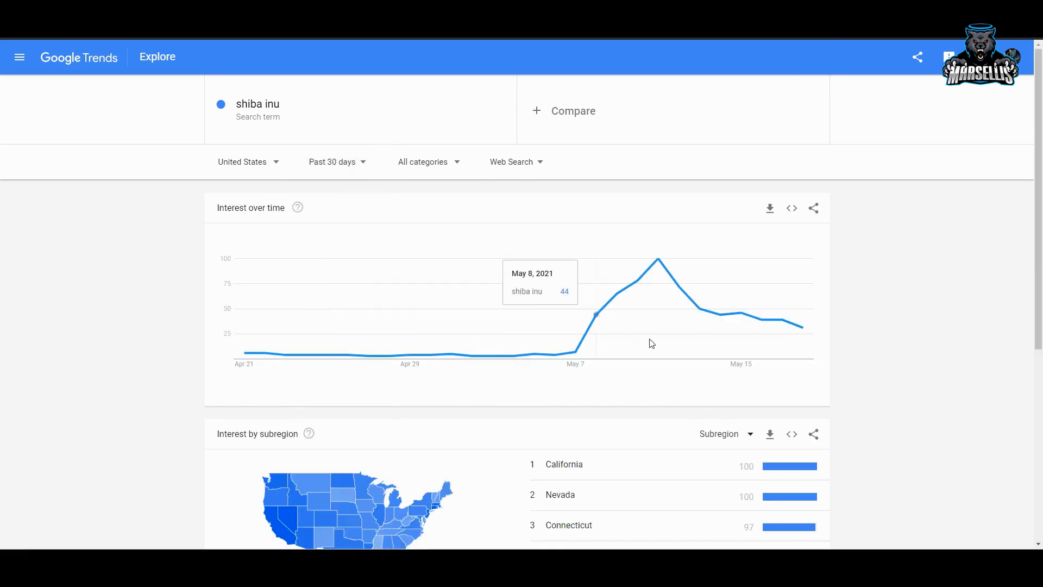
mouse_move(477, 60)
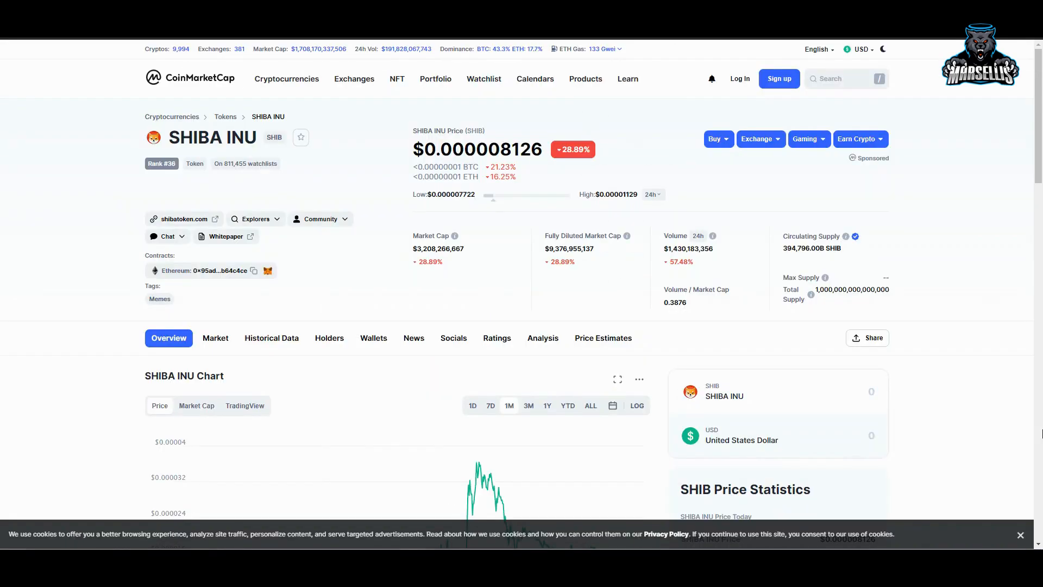
mouse_move(1016, 465)
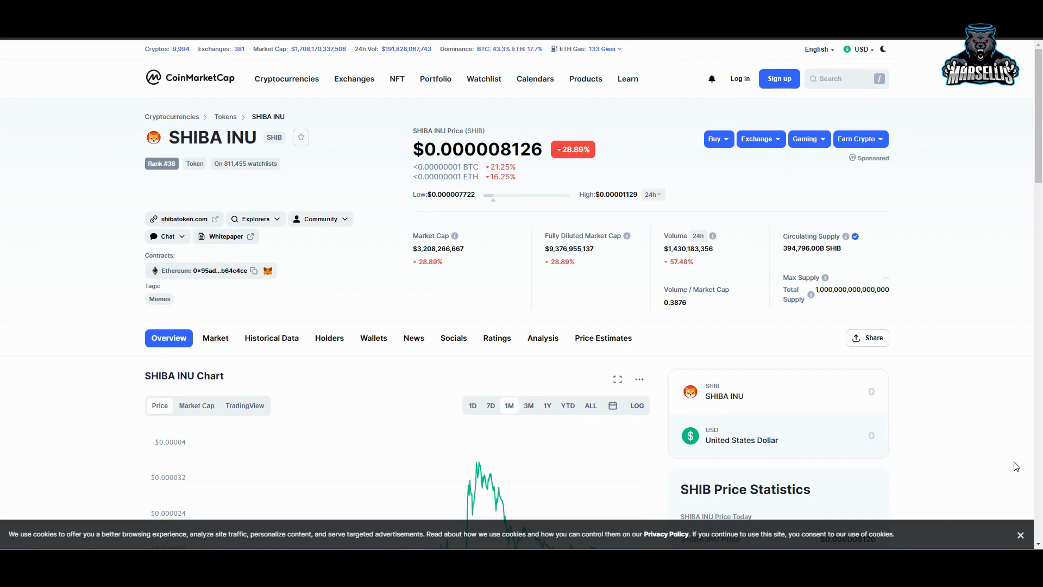
mouse_move(893, 472)
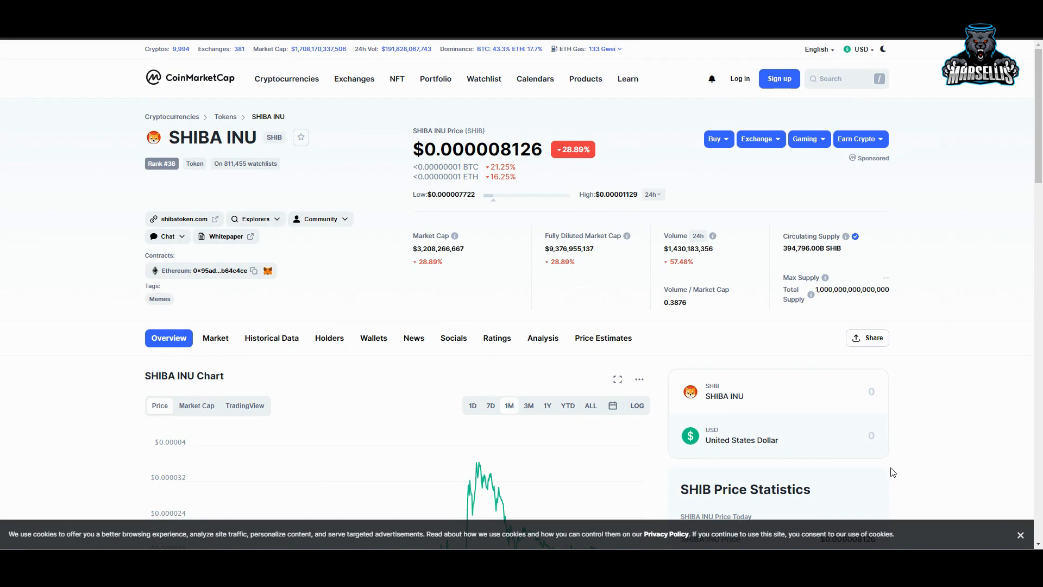
mouse_move(651, 231)
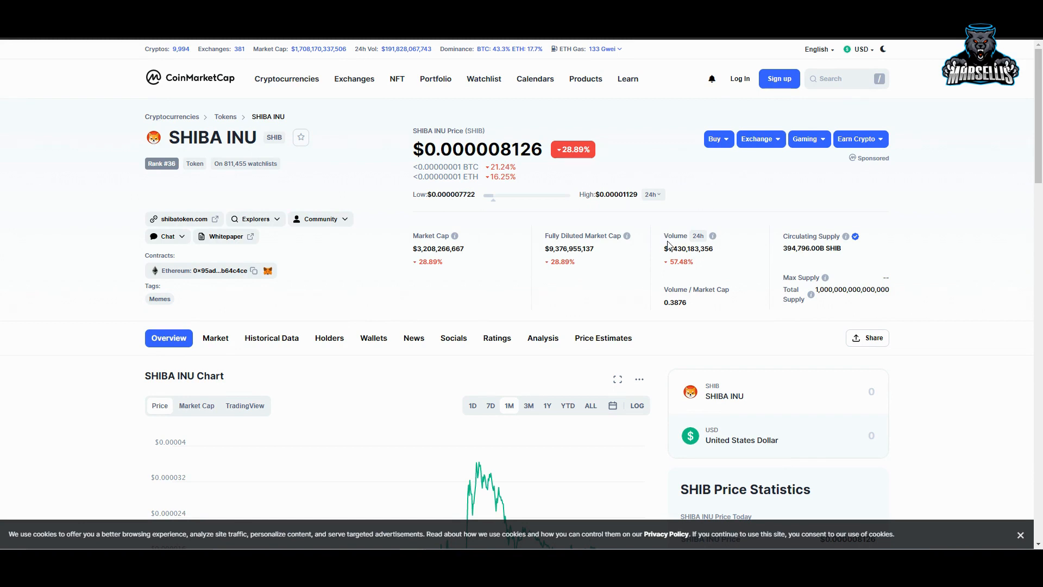
mouse_move(465, 264)
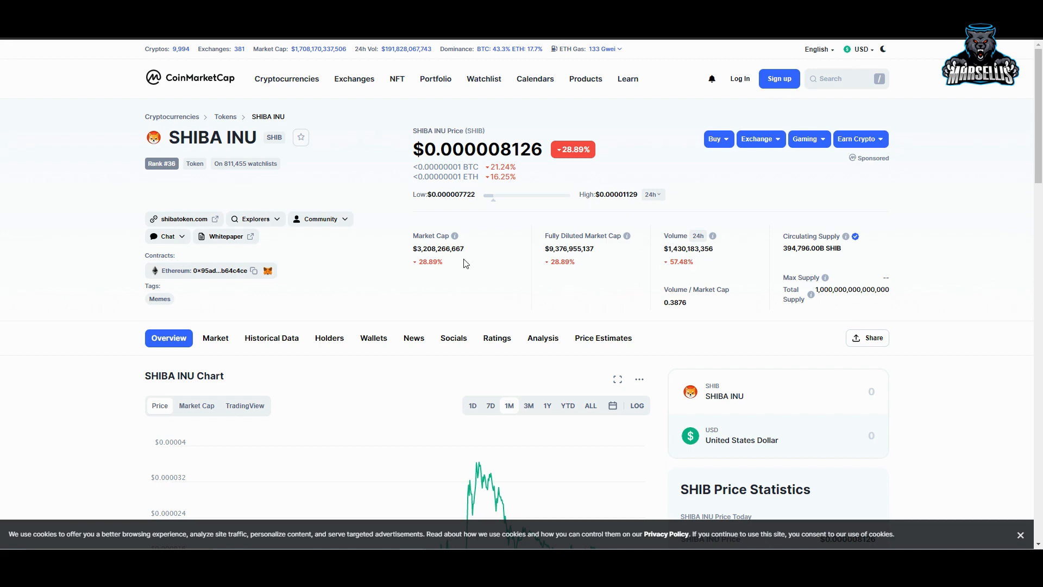
Step: Scroll the SHIBA INU page down to its one-month price chart
scroll(down, 3)
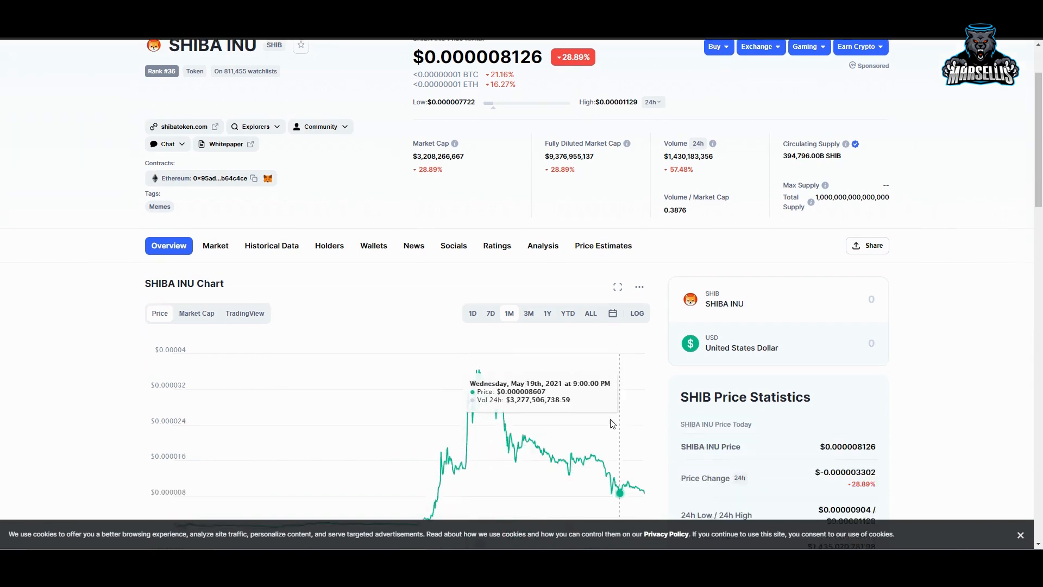
scroll(down, 3)
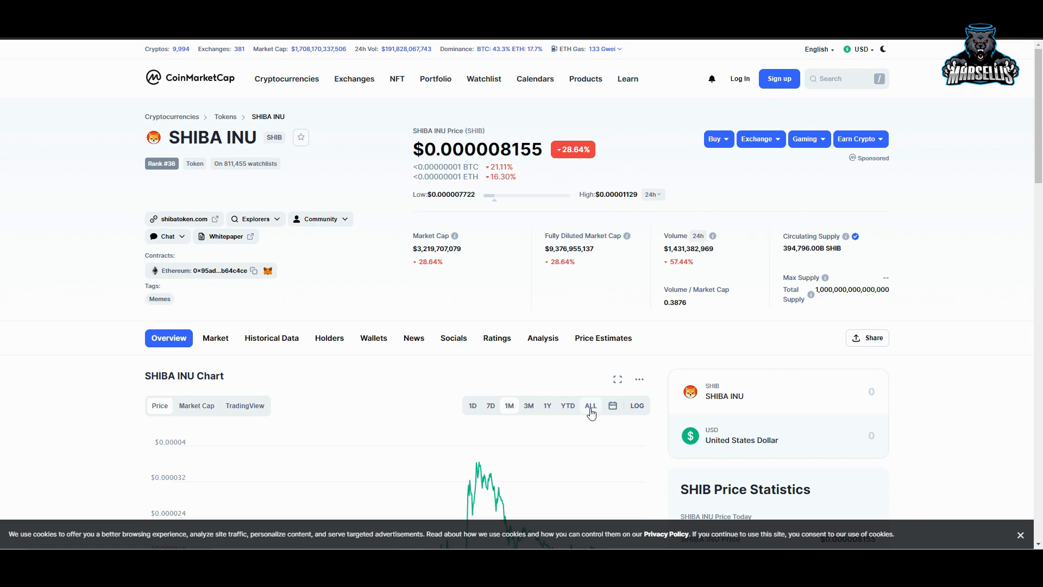
mouse_move(562, 407)
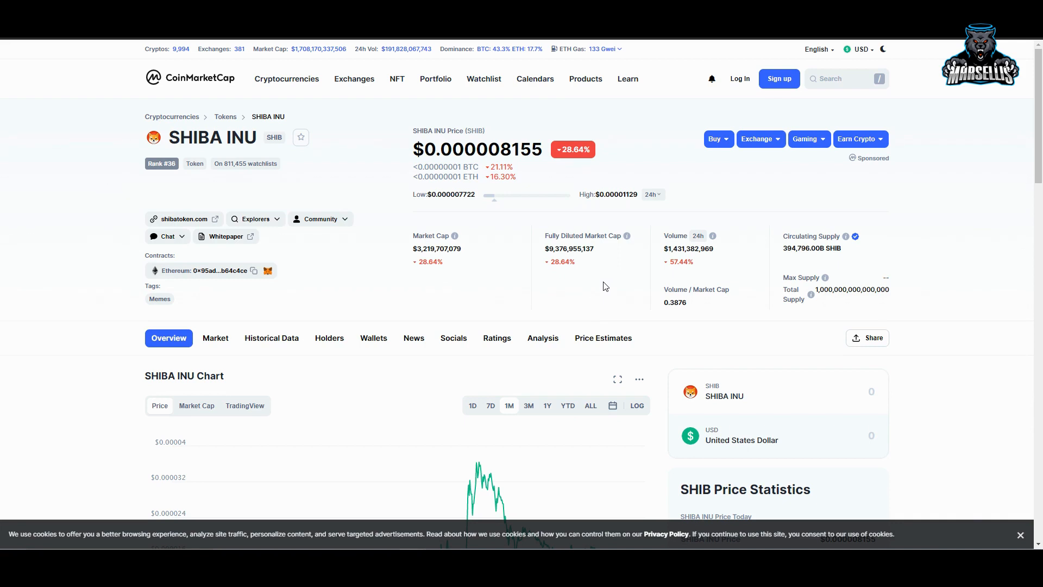
mouse_move(563, 290)
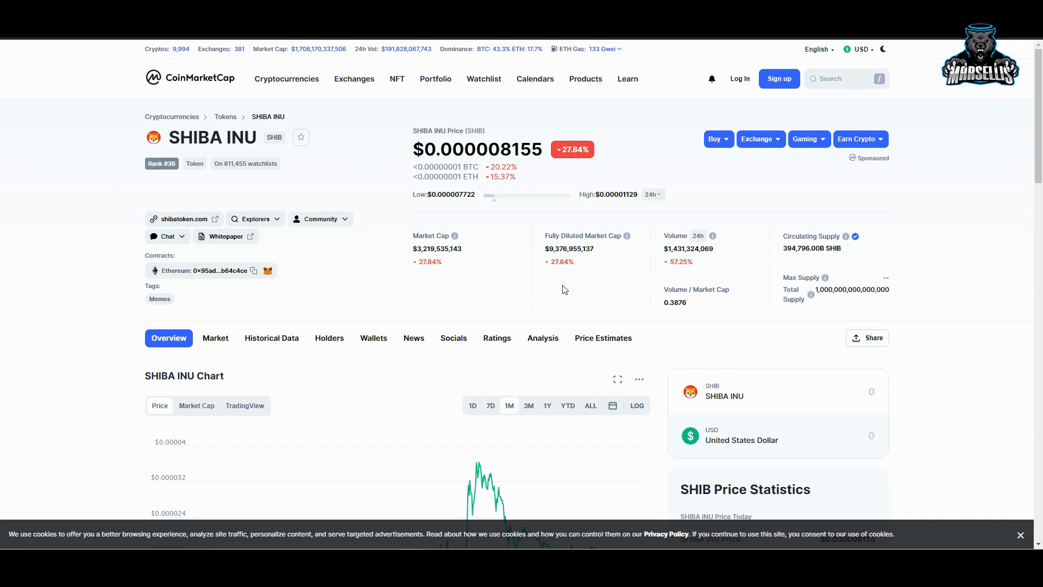
mouse_move(495, 110)
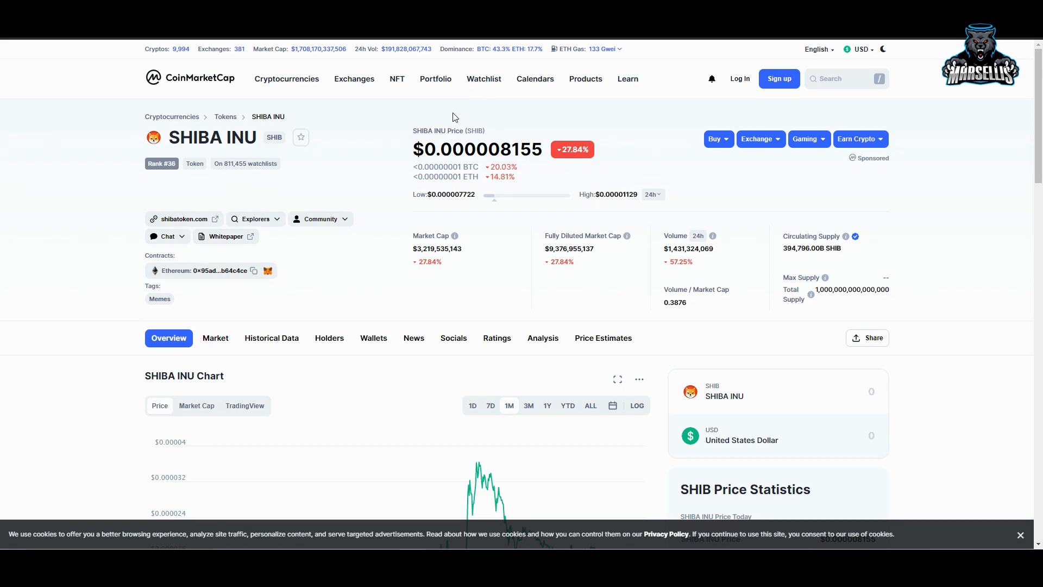
scroll(down, 3)
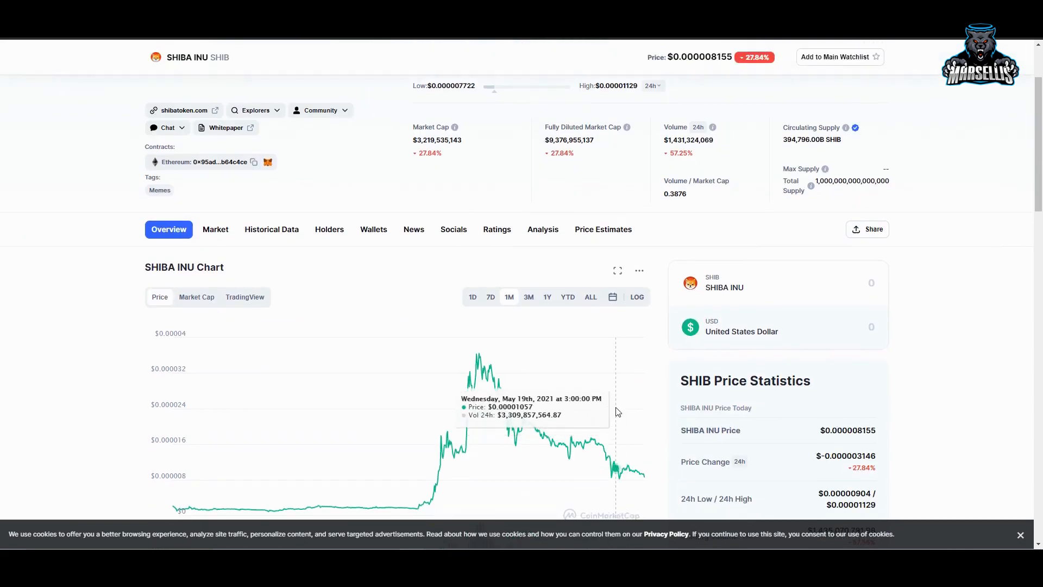
mouse_move(457, 398)
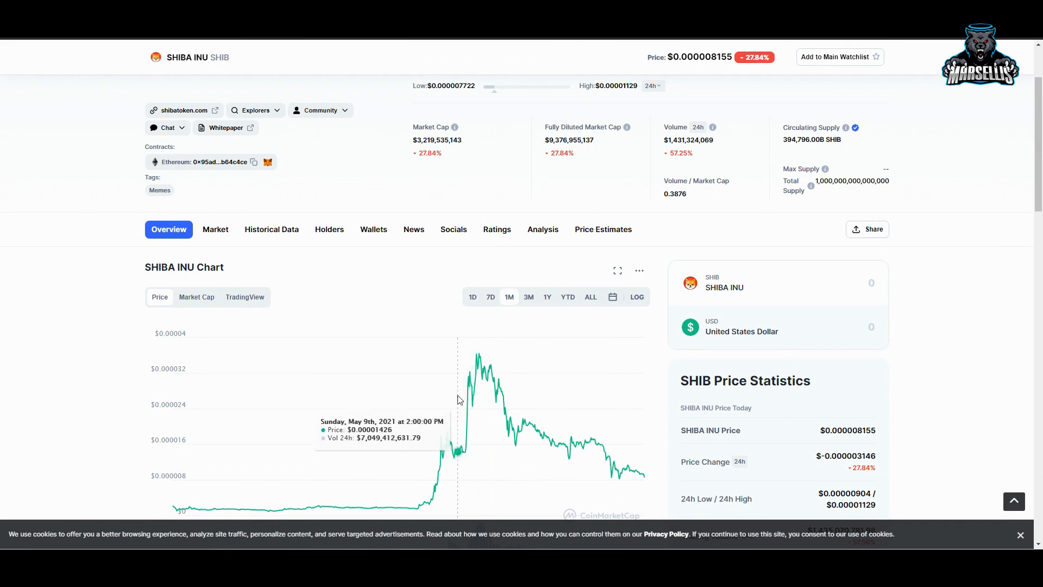
mouse_move(542, 464)
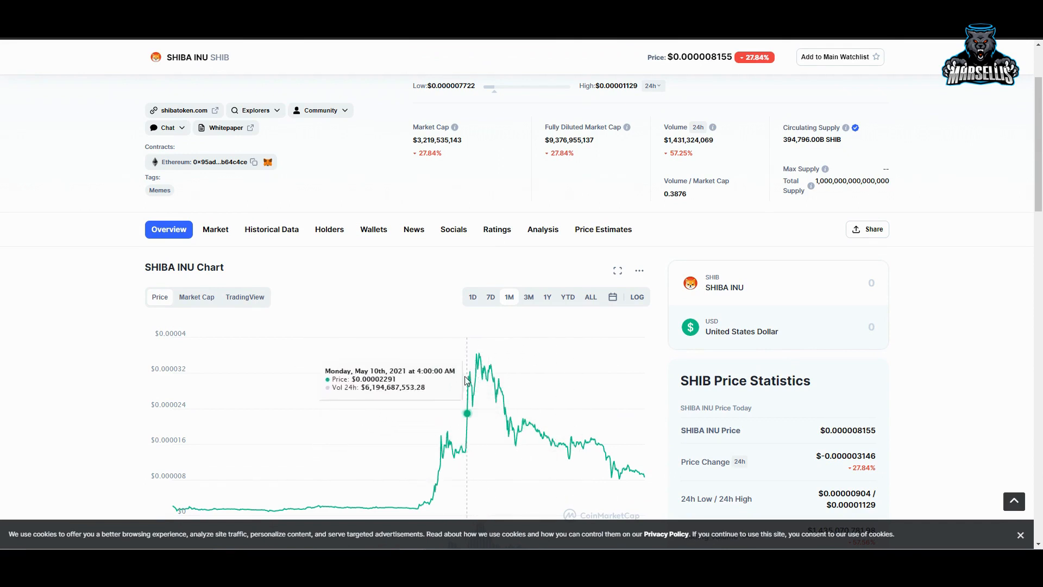
mouse_move(444, 391)
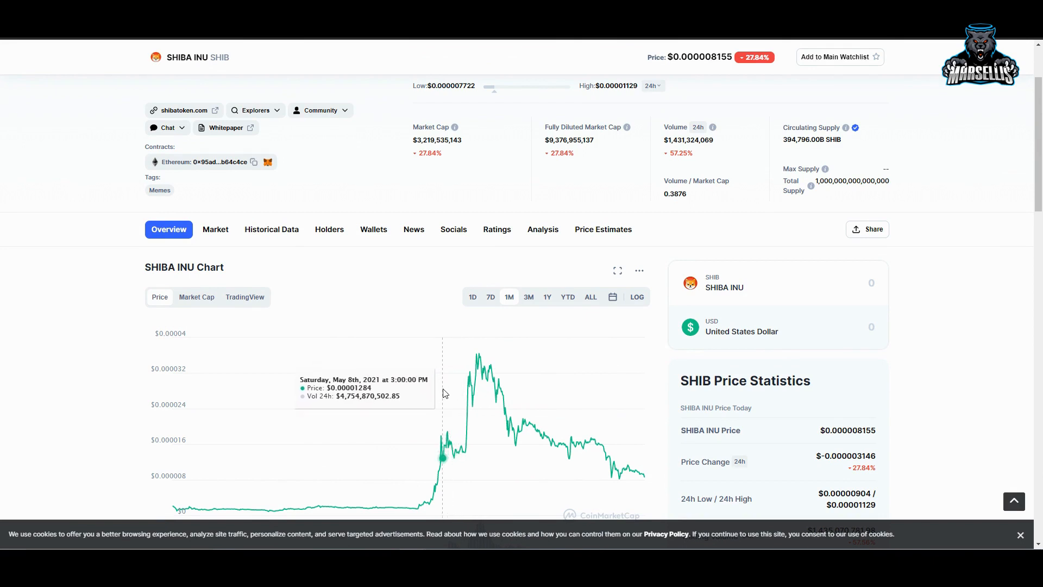
mouse_move(478, 385)
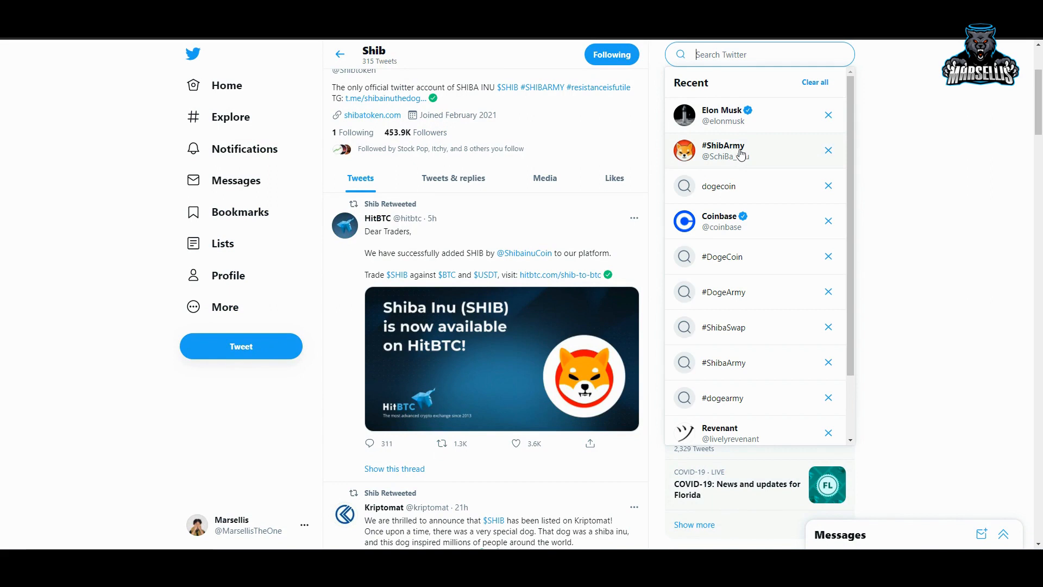
click(723, 115)
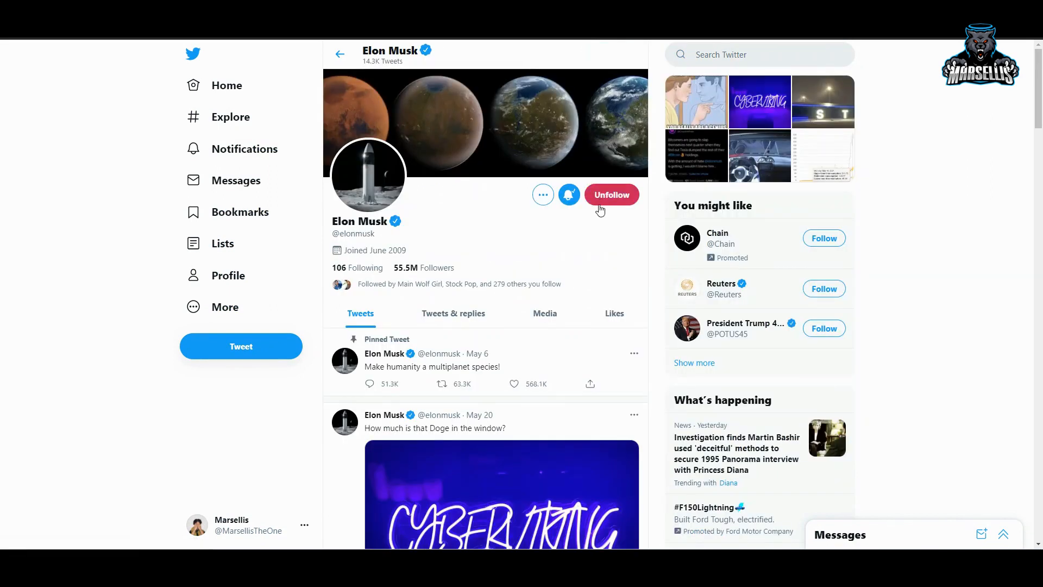
click(610, 195)
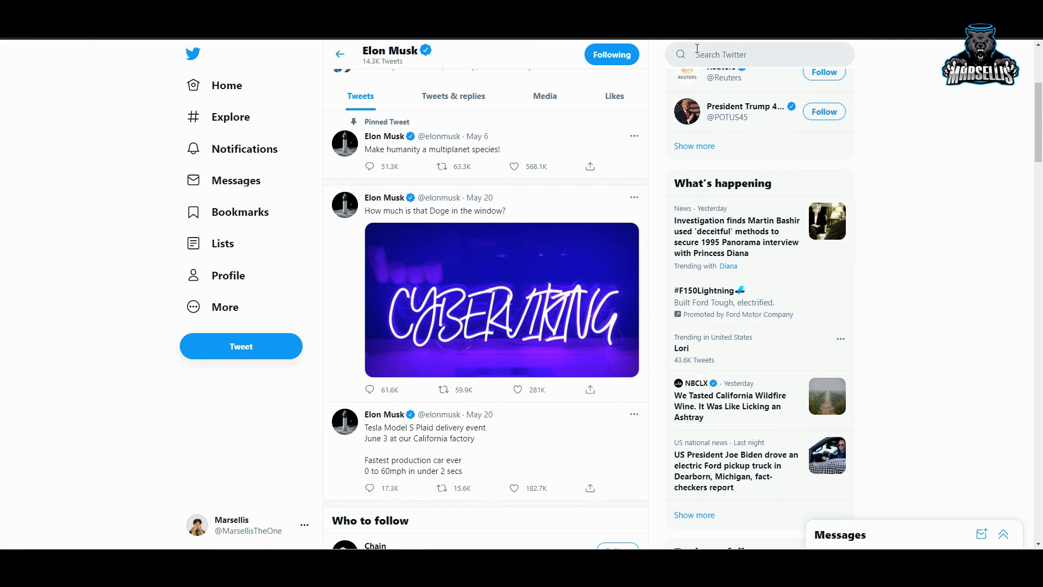
click(759, 54)
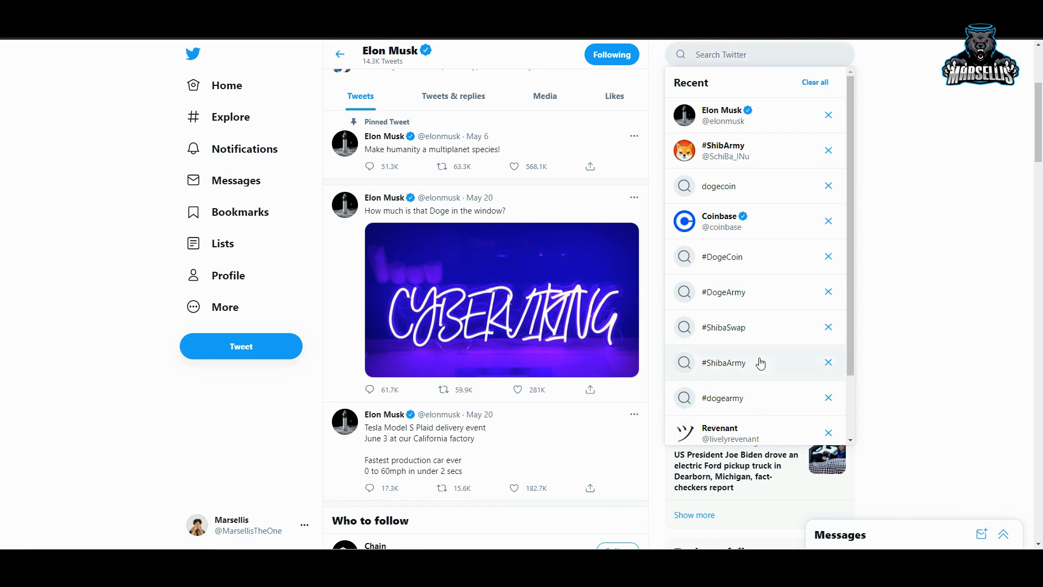
Step: Search #ShibaArmy from recent searches and scroll through the Top results
click(724, 363)
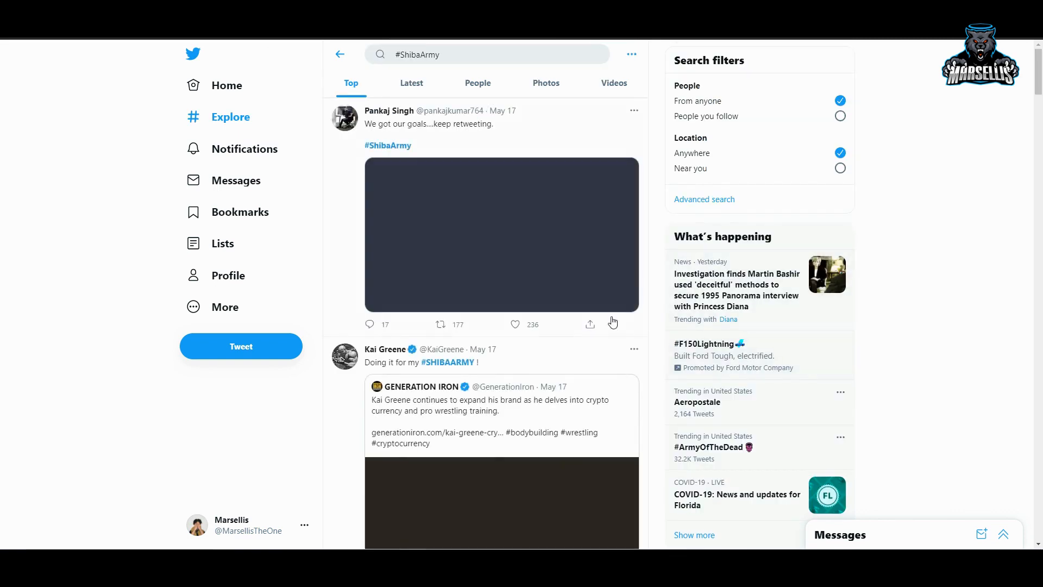
scroll(down, 3)
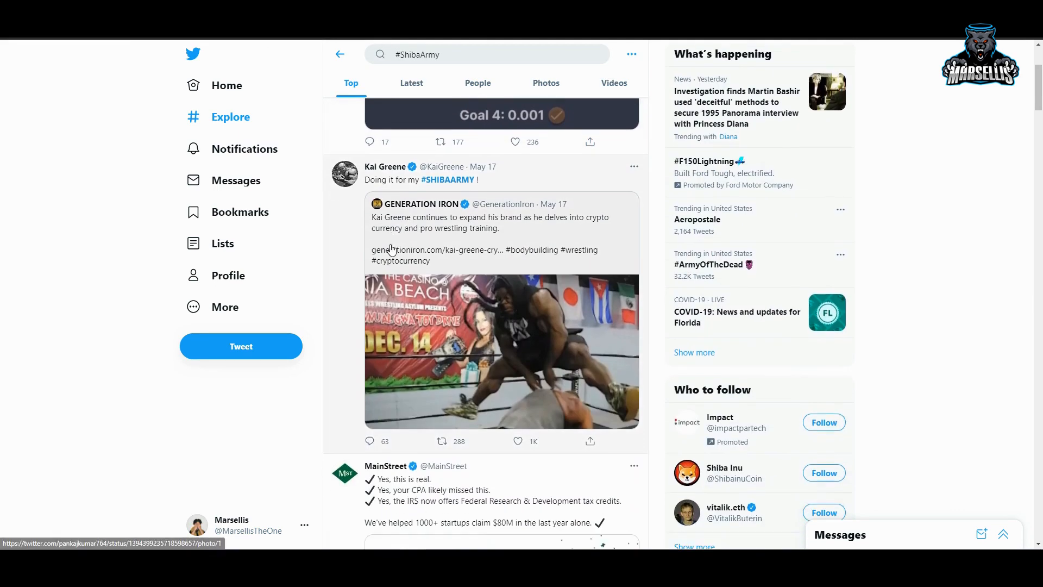
scroll(down, 3)
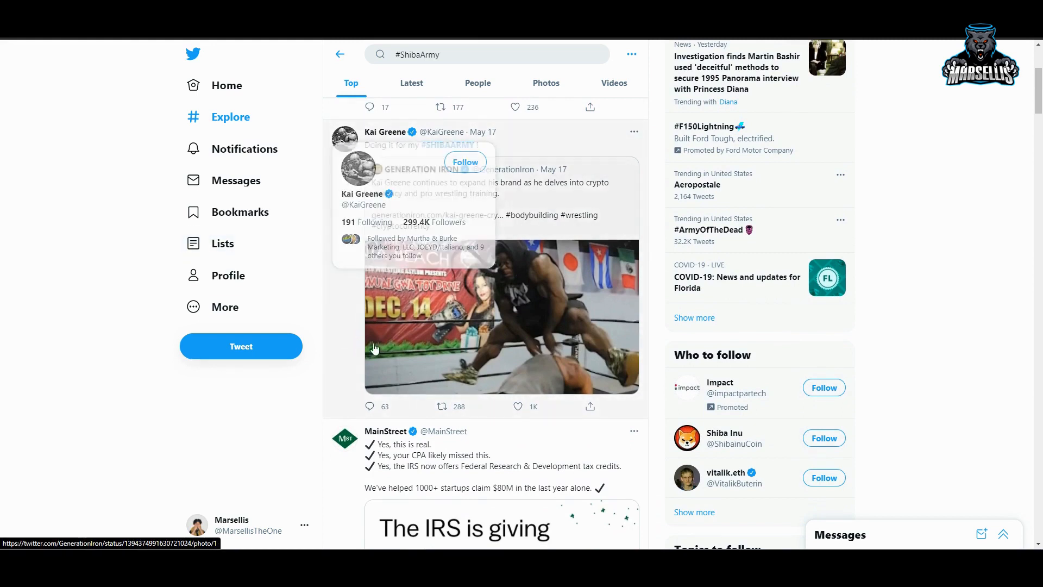
scroll(down, 3)
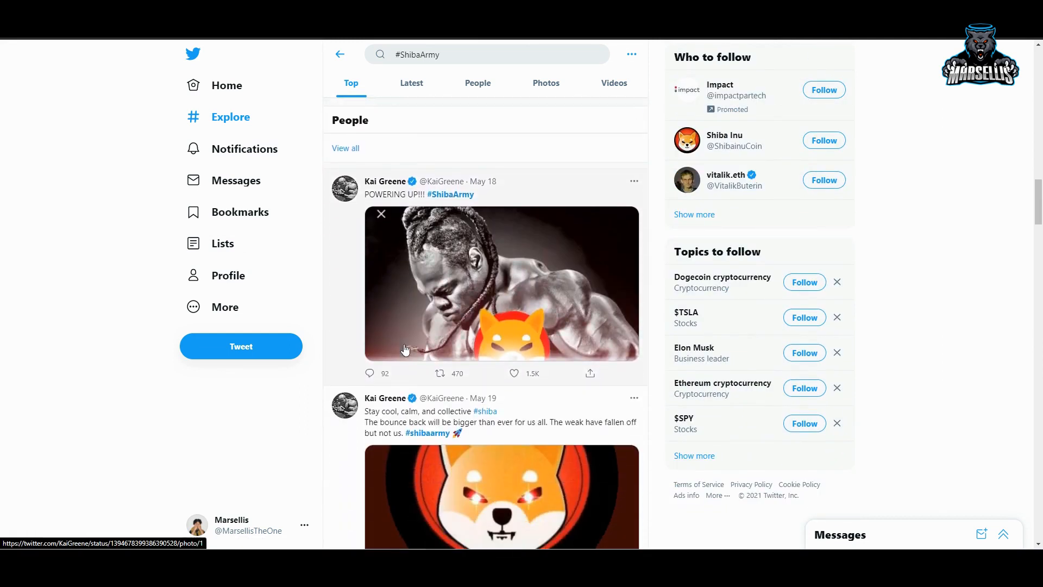
scroll(down, 3)
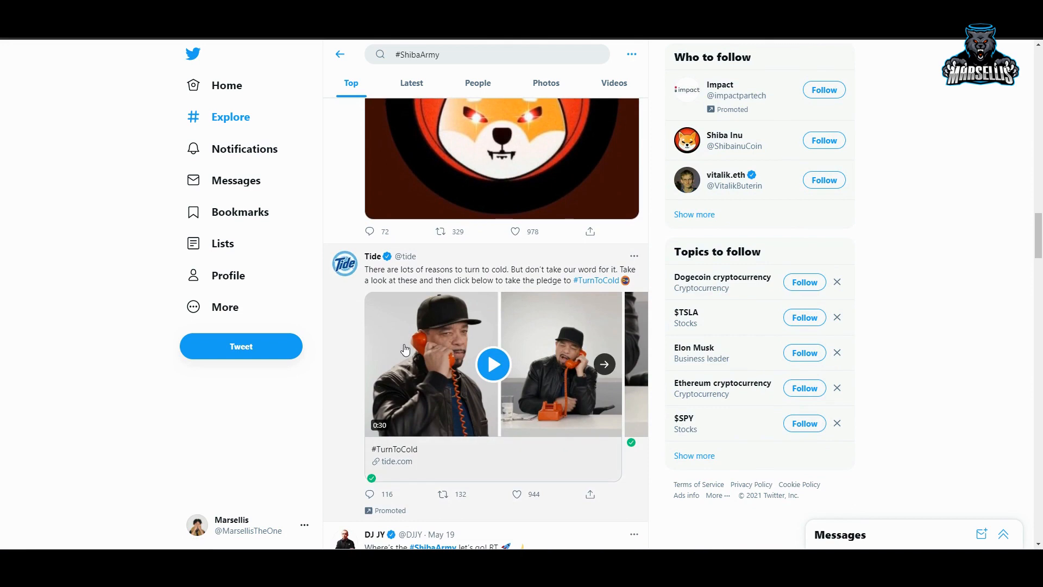
Step: Like the SHIBA INR tweet asking Coinbase to list SHIB
scroll(down, 3)
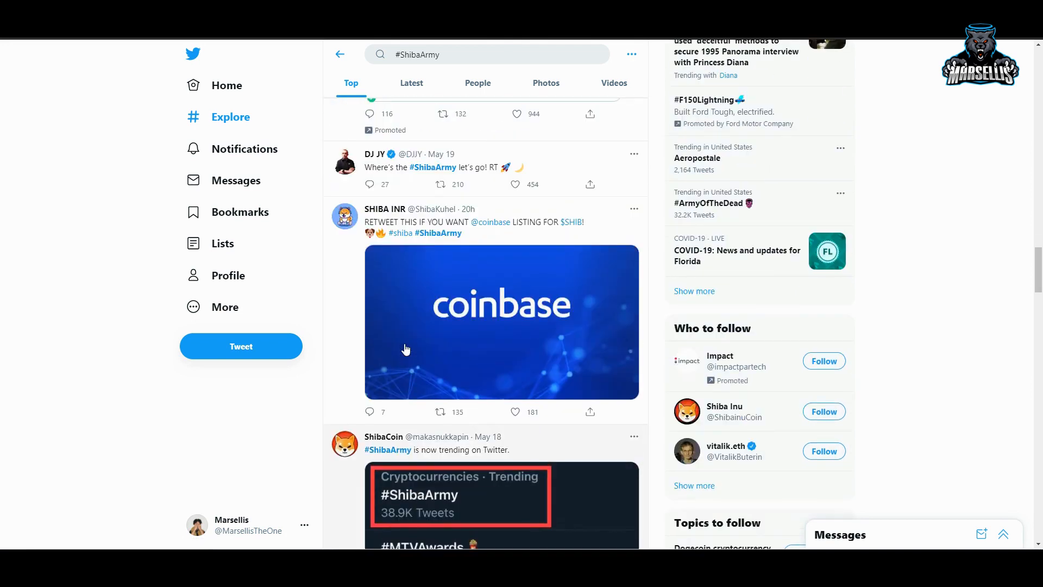
mouse_move(421, 346)
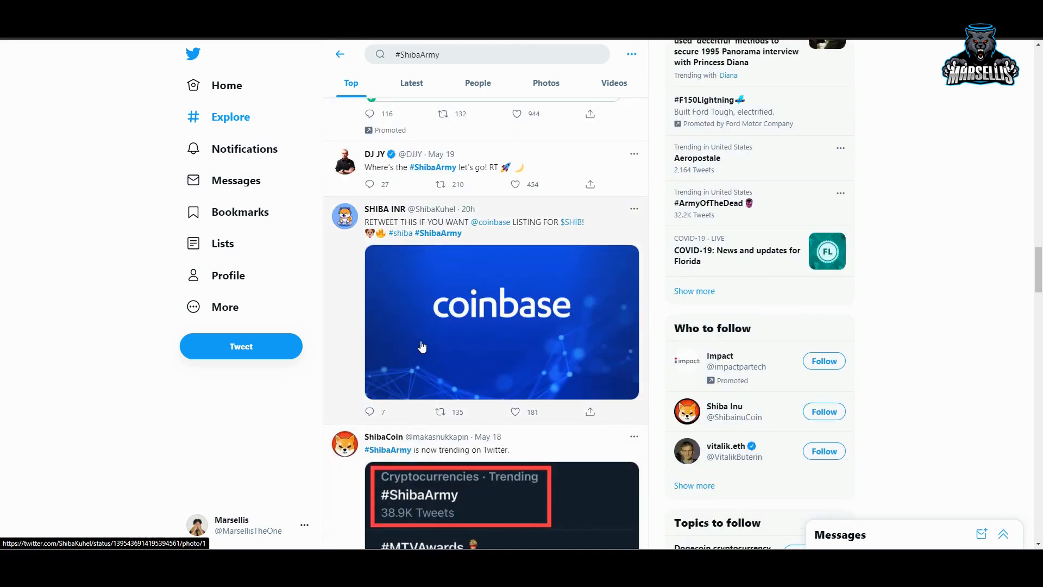
mouse_move(385, 316)
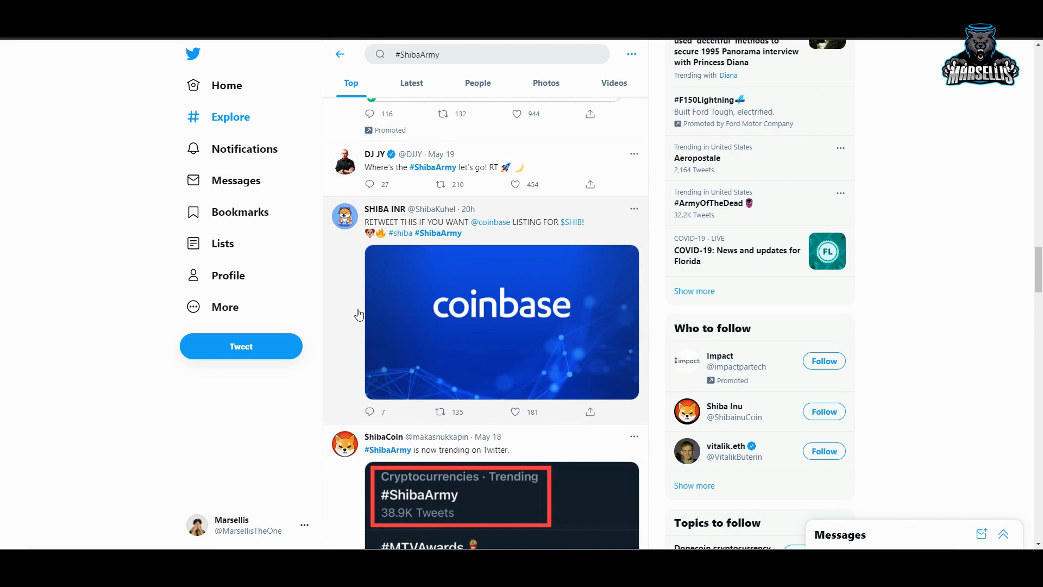
mouse_move(458, 370)
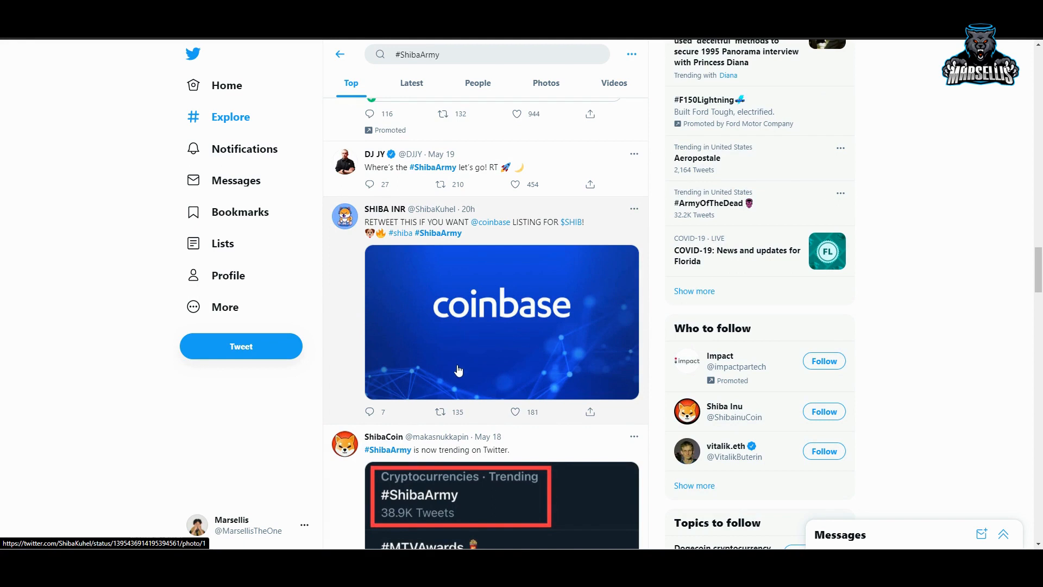
click(458, 322)
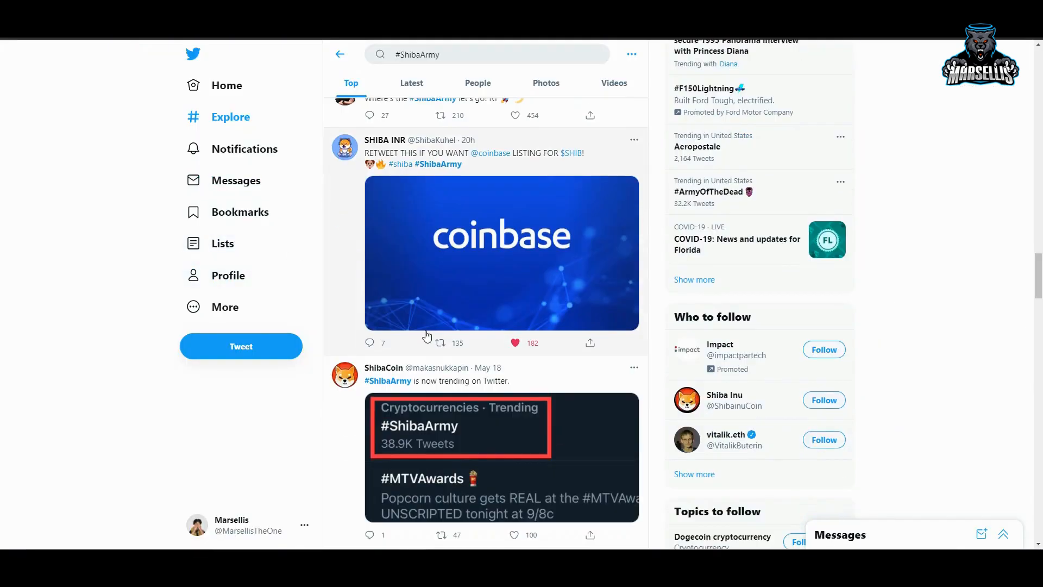
scroll(down, 3)
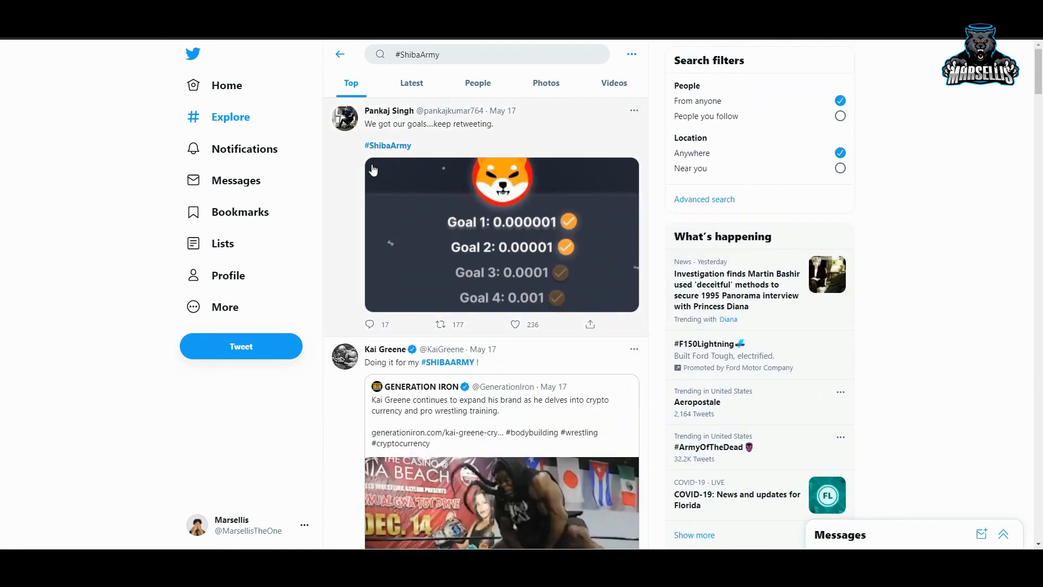
mouse_move(319, 180)
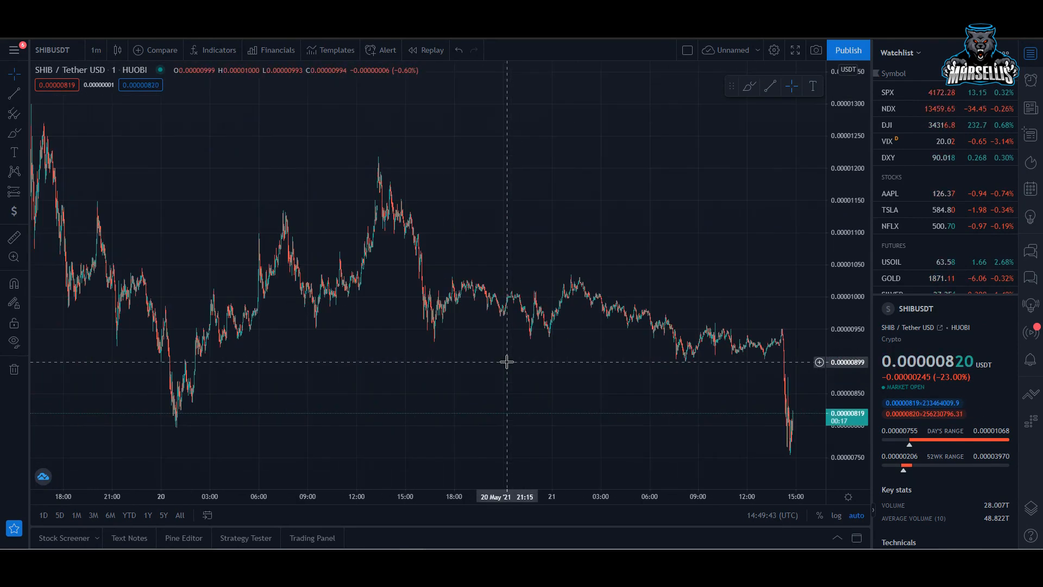
Step: Leave the unsaved Dogecoin chart to return to the HUOBI SHIBUSDT 1-minute chart
drag(506, 362, 576, 321)
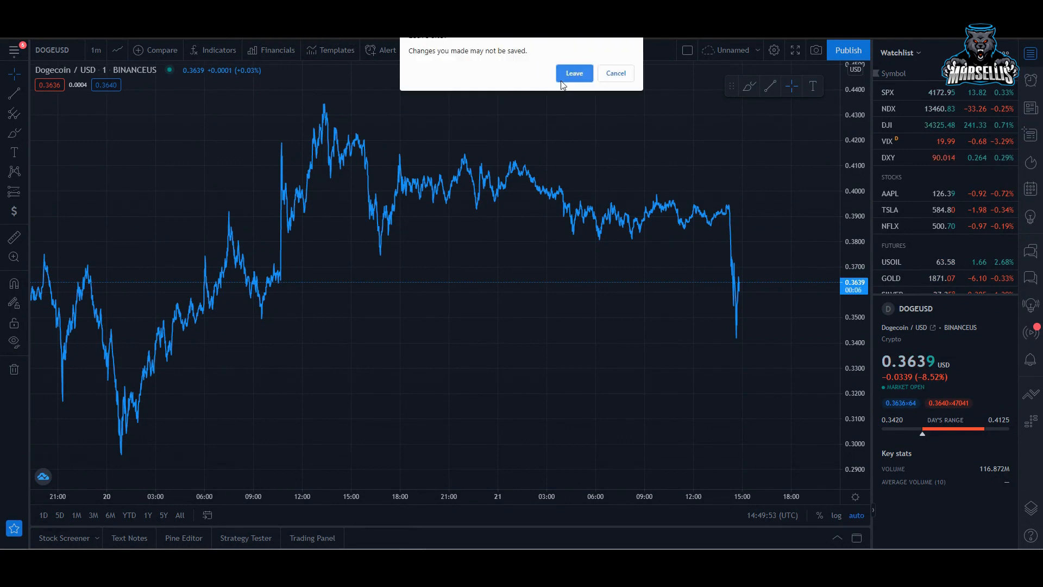
click(574, 74)
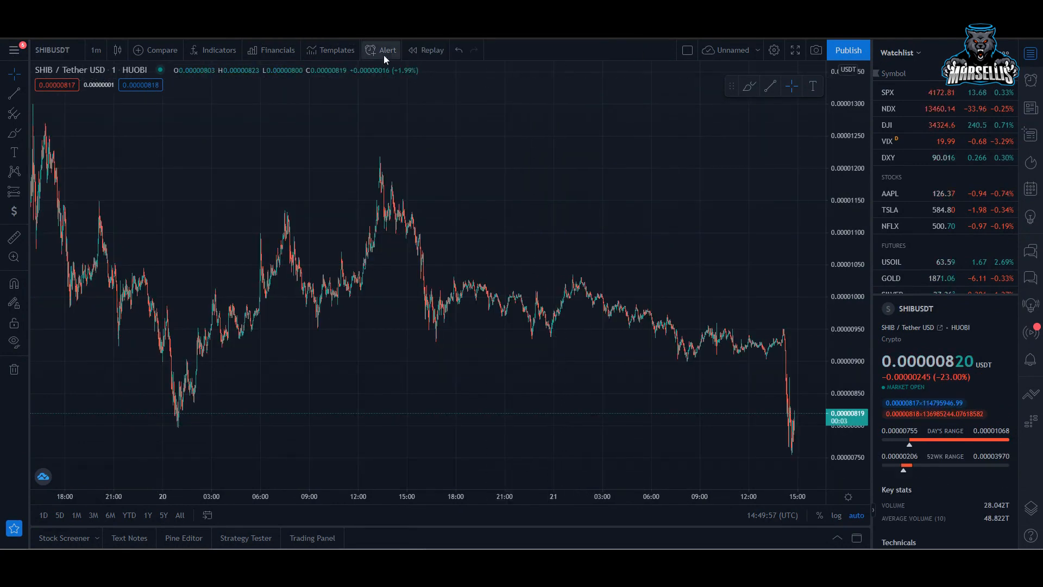